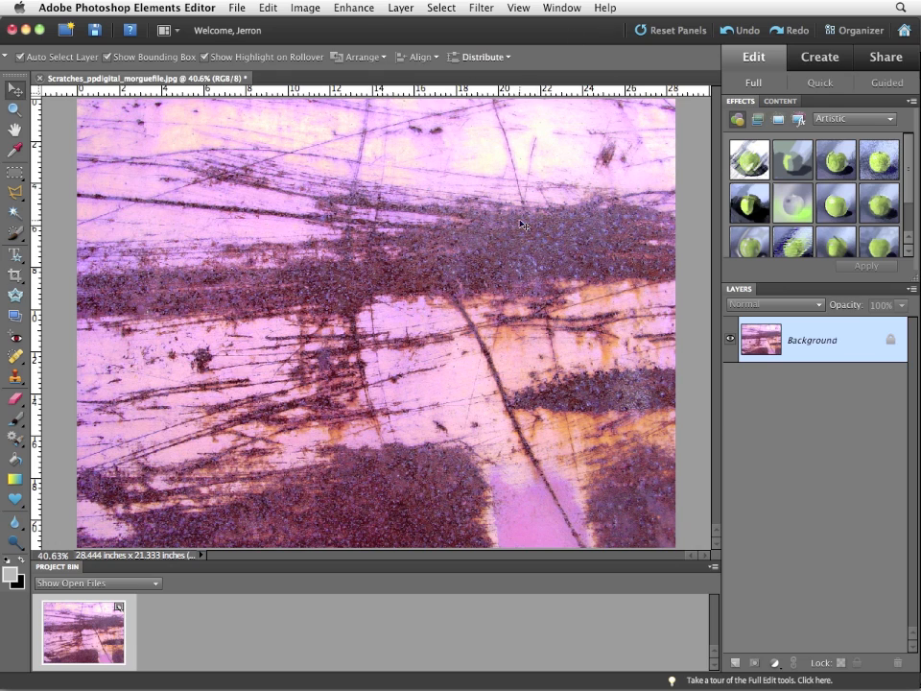
- Desaturate the purple scratched-metal photo with Enhance > Adjust Color > Remove Color
click(270, 9)
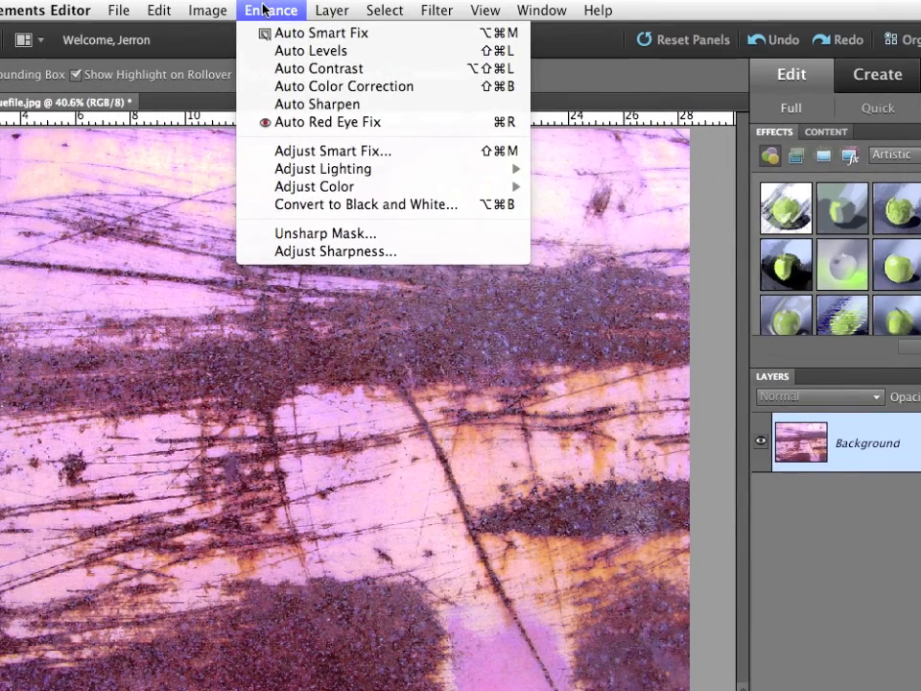
mouse_move(314, 186)
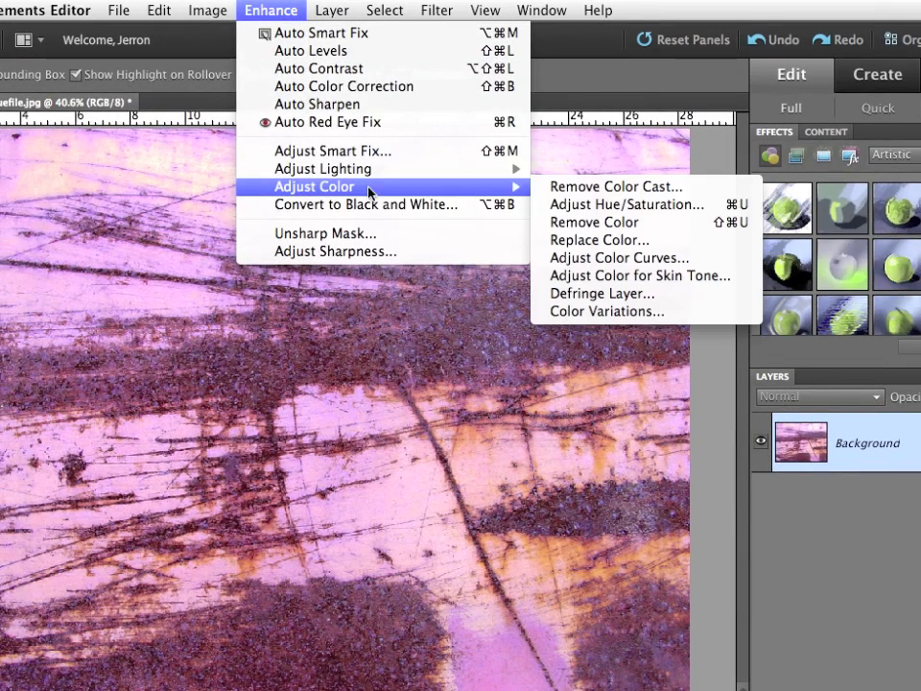
click(595, 222)
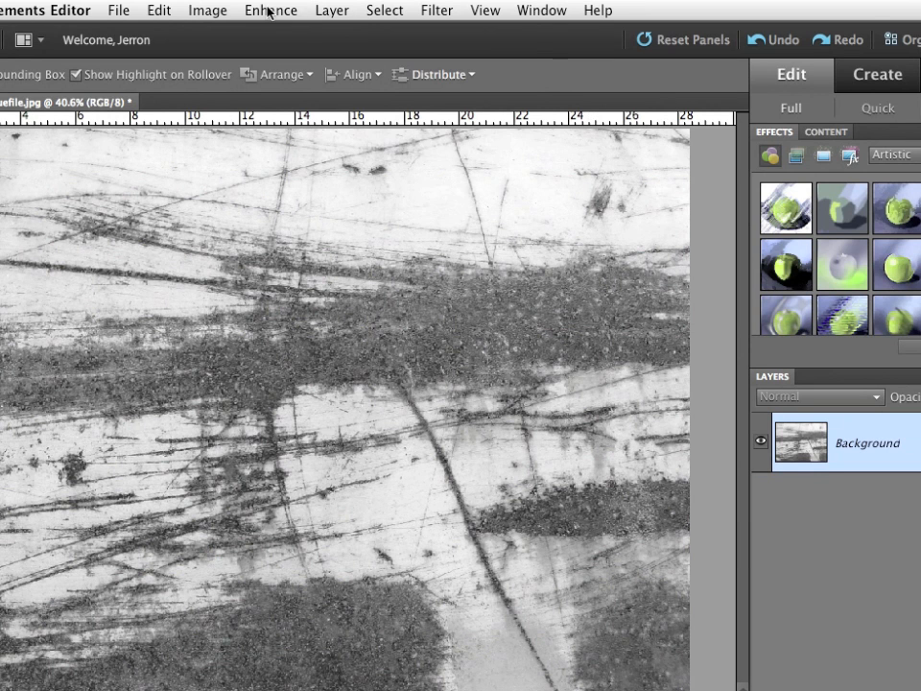
- Apply Levels with input values 102, 1.65 and 176 for stark black scratches
click(271, 11)
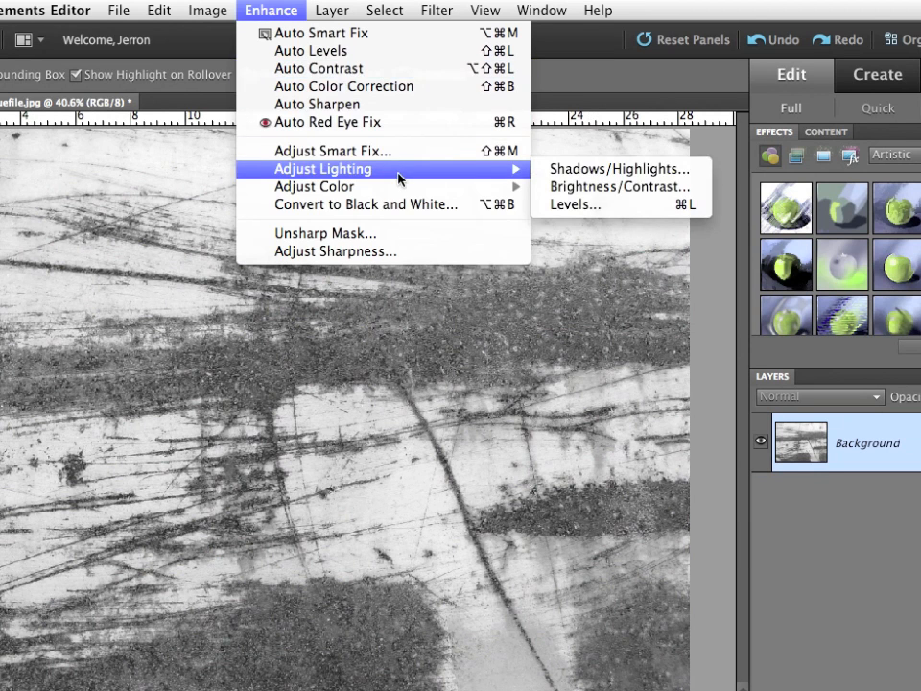
mouse_move(591, 211)
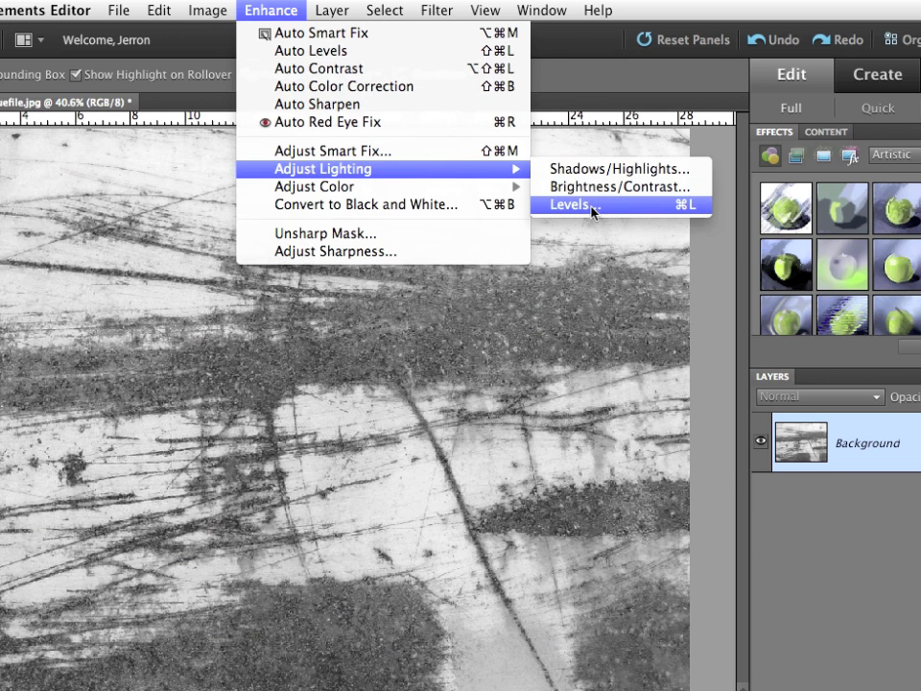
click(568, 204)
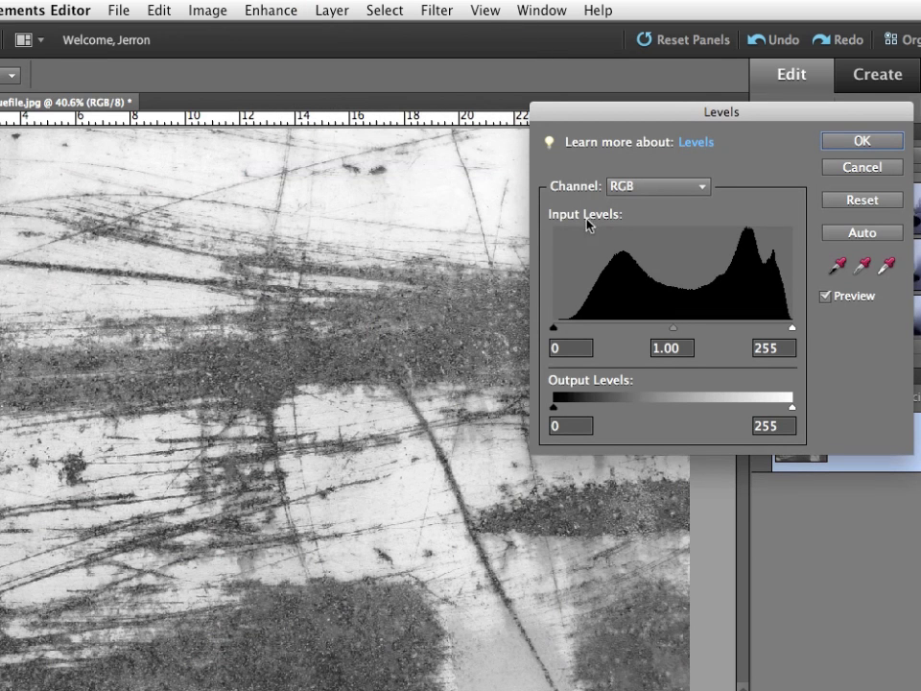
drag(553, 328, 576, 327)
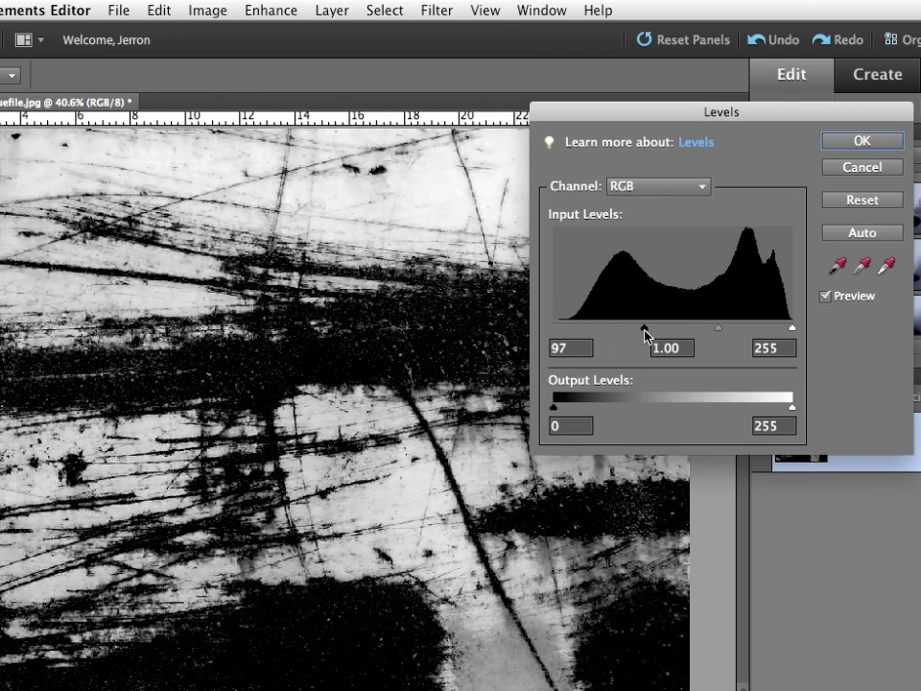
drag(644, 327, 650, 327)
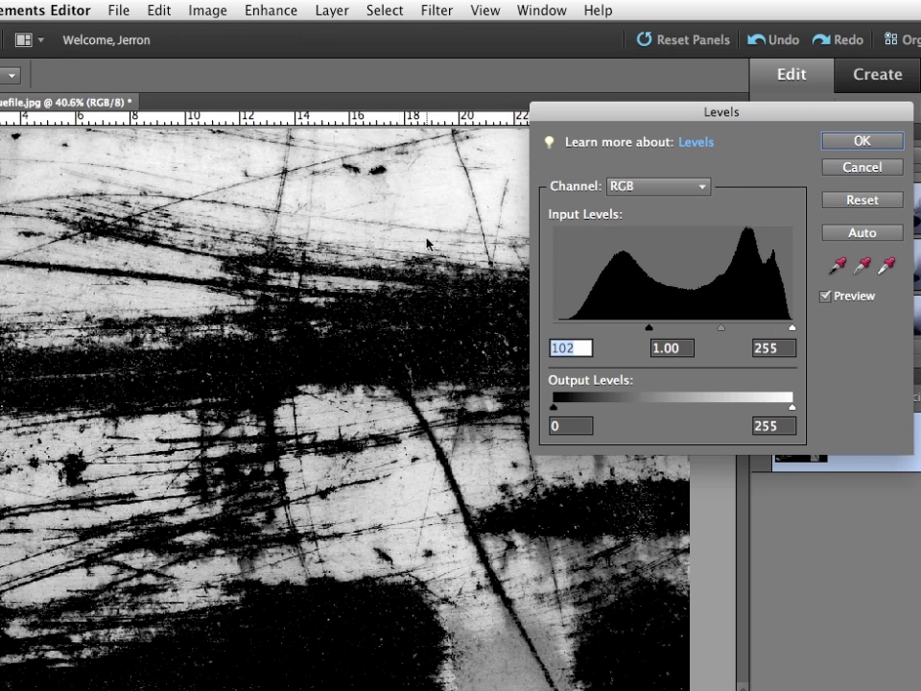
drag(793, 329, 784, 328)
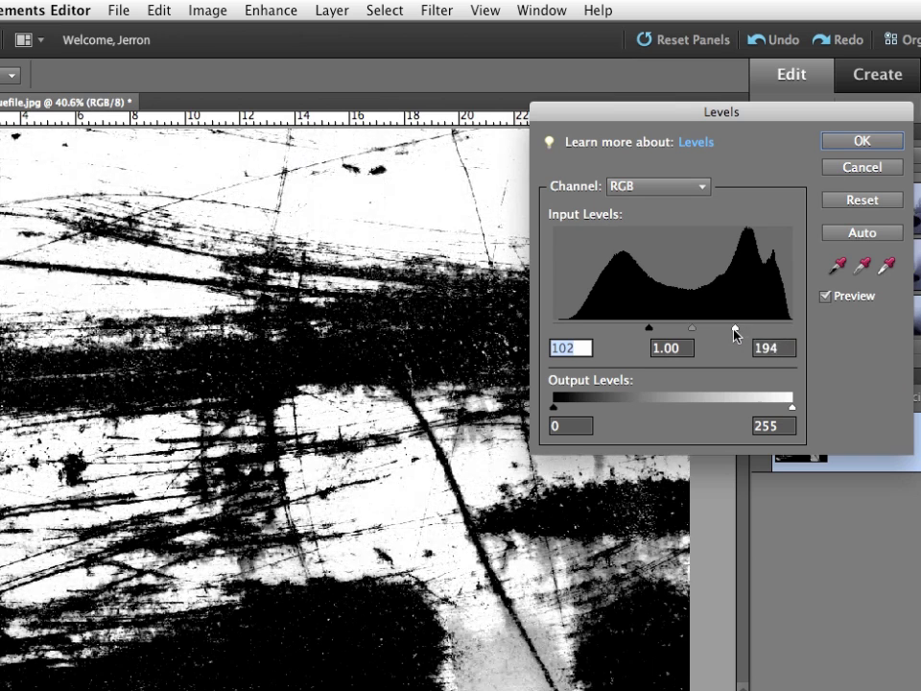
drag(737, 328, 721, 329)
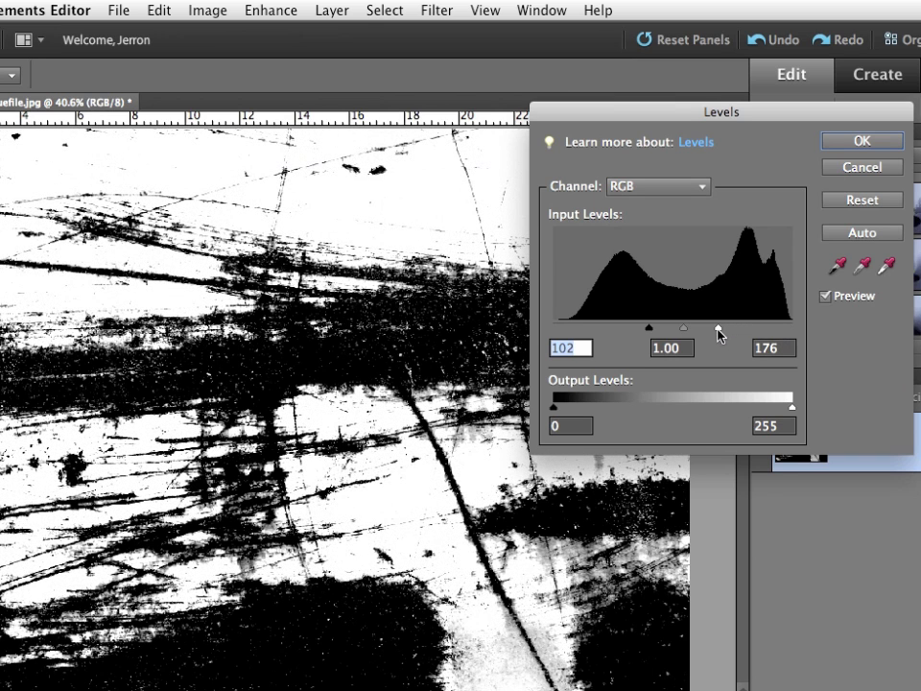
click(772, 348)
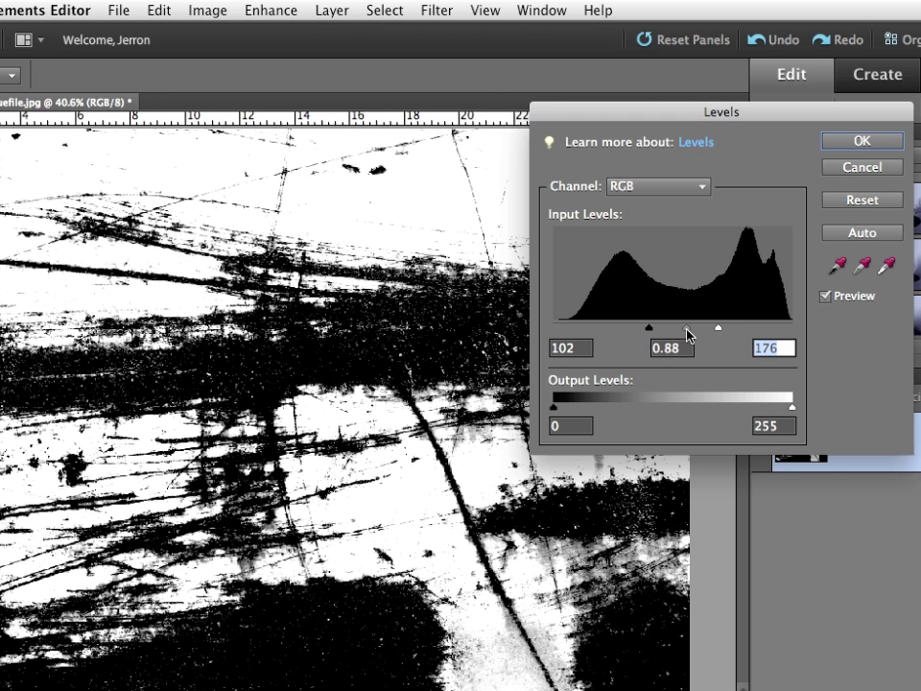
drag(717, 327, 699, 327)
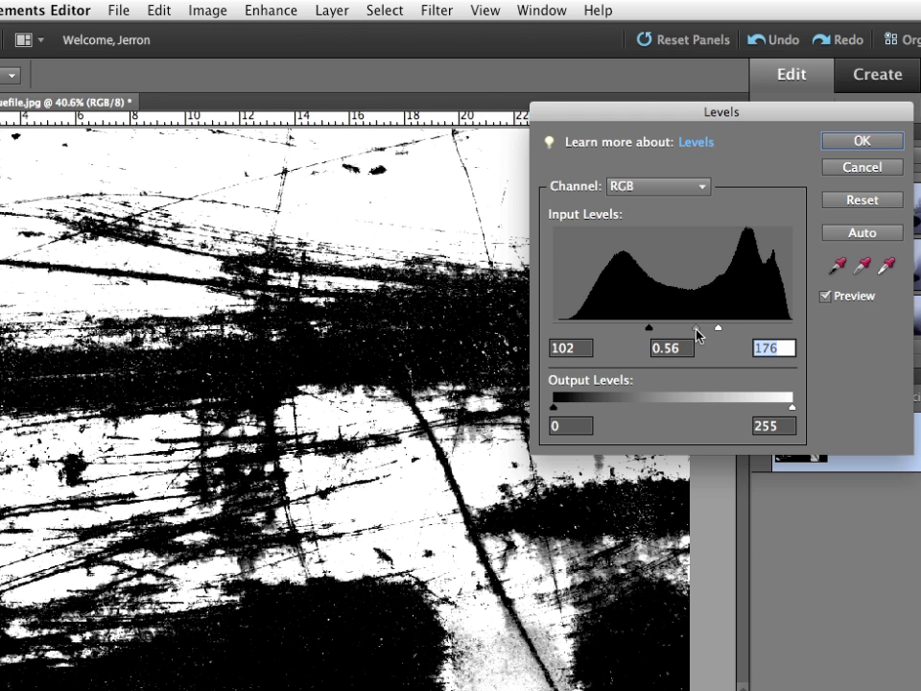
drag(717, 328, 718, 329)
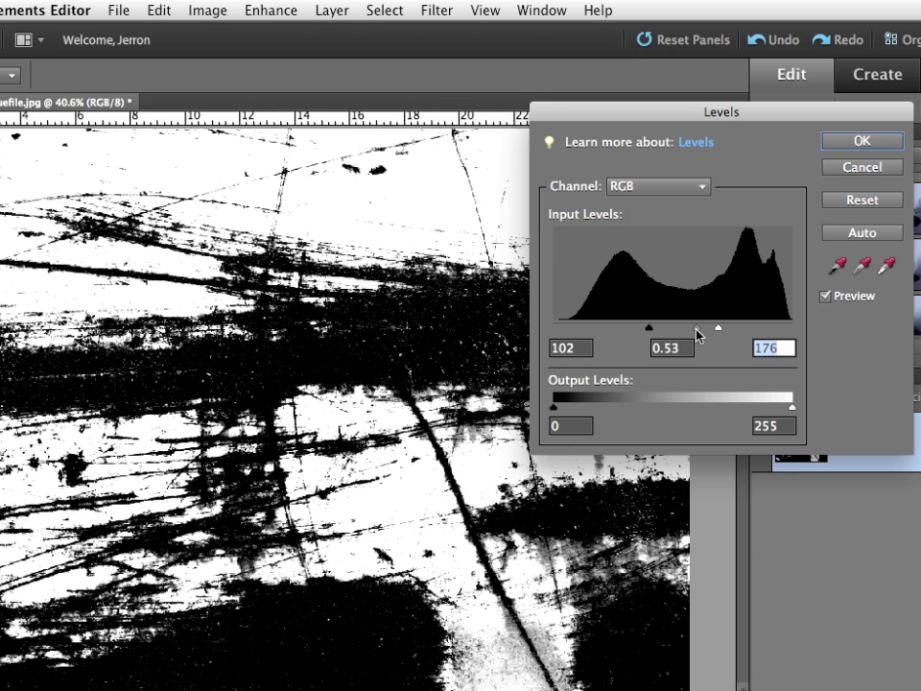
click(670, 348)
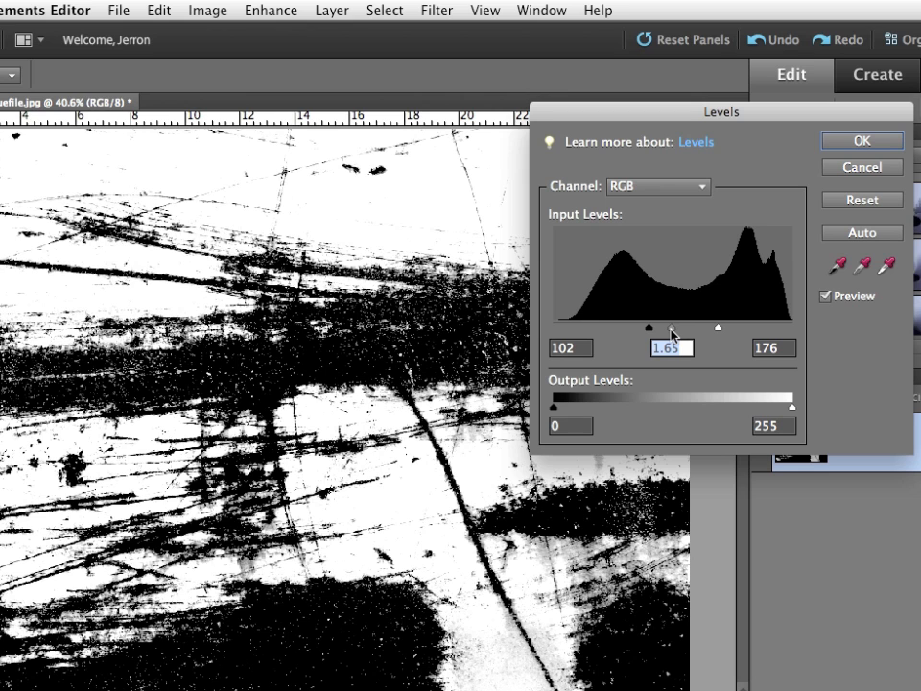
drag(671, 328, 692, 327)
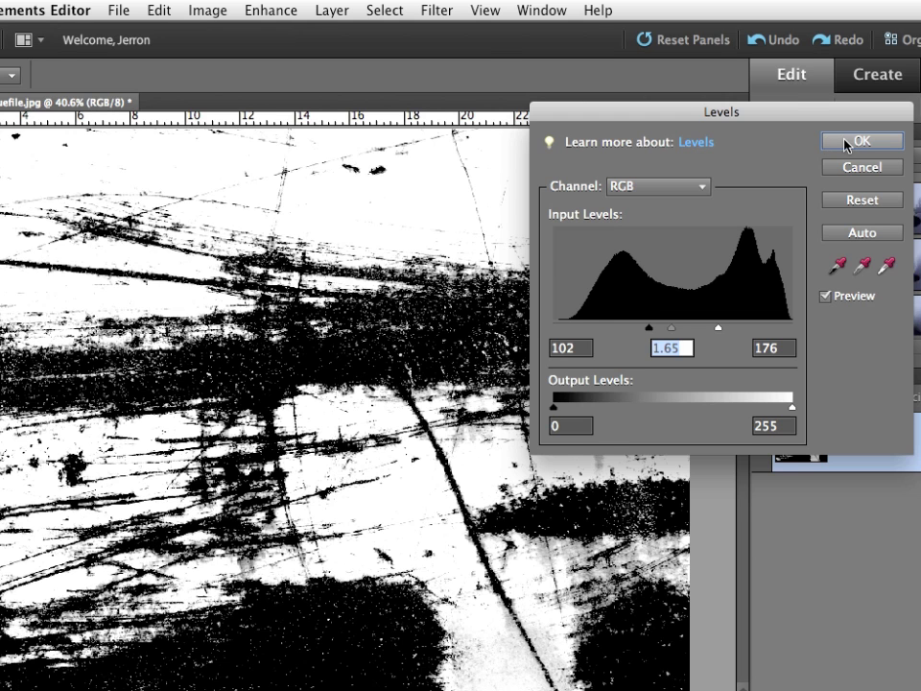
click(861, 141)
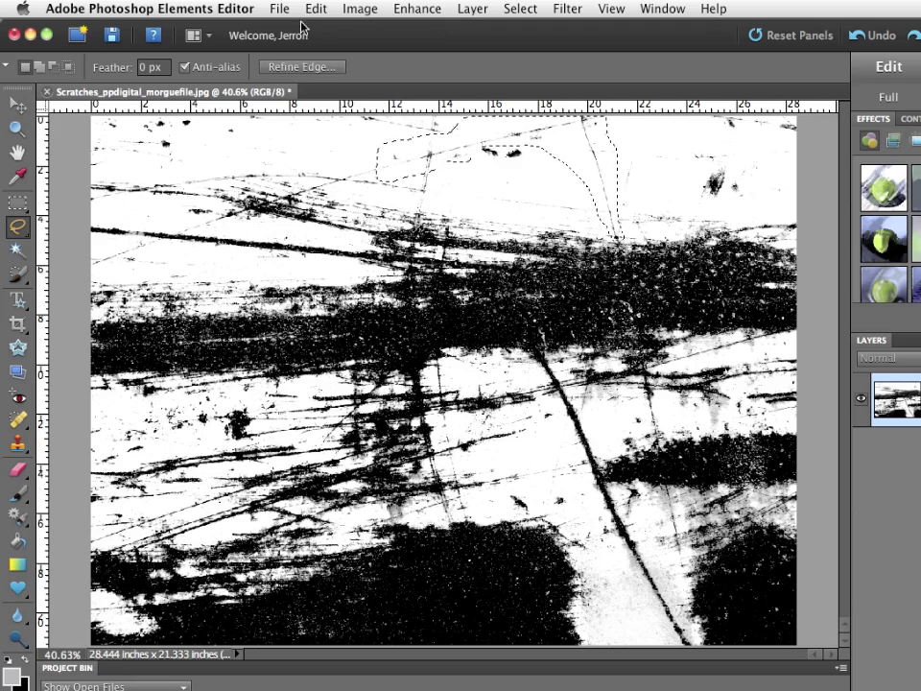
- Define the lassoed top scratch patch as a brush named scratch01
click(291, 11)
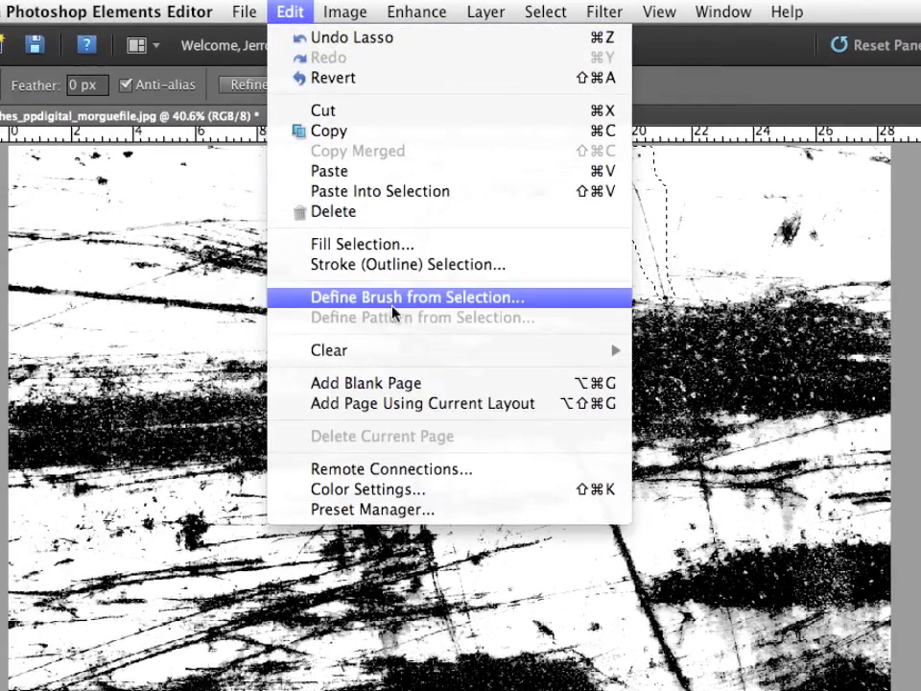
click(416, 297)
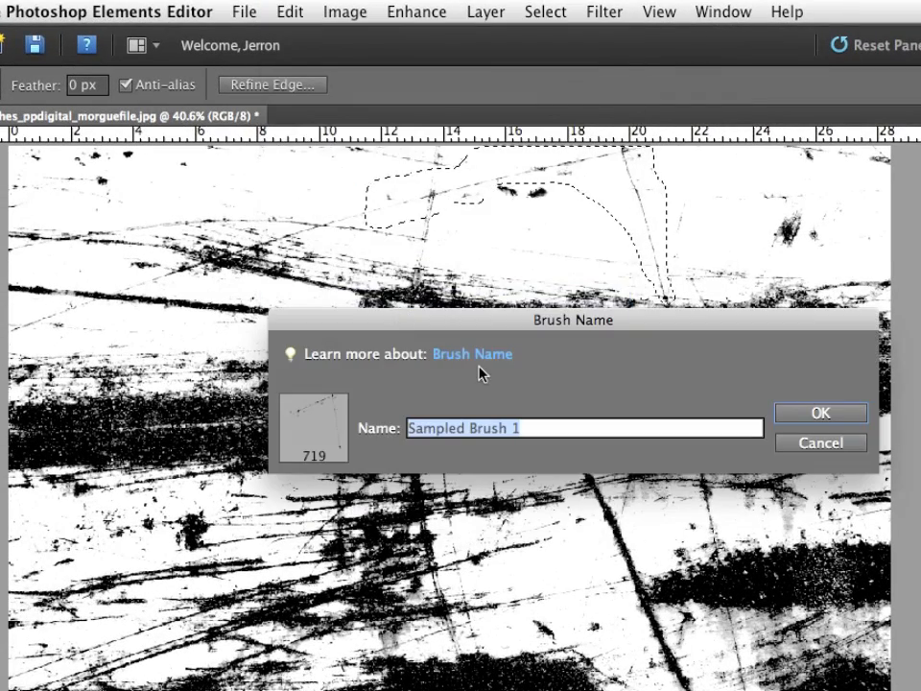
text(scratch01)
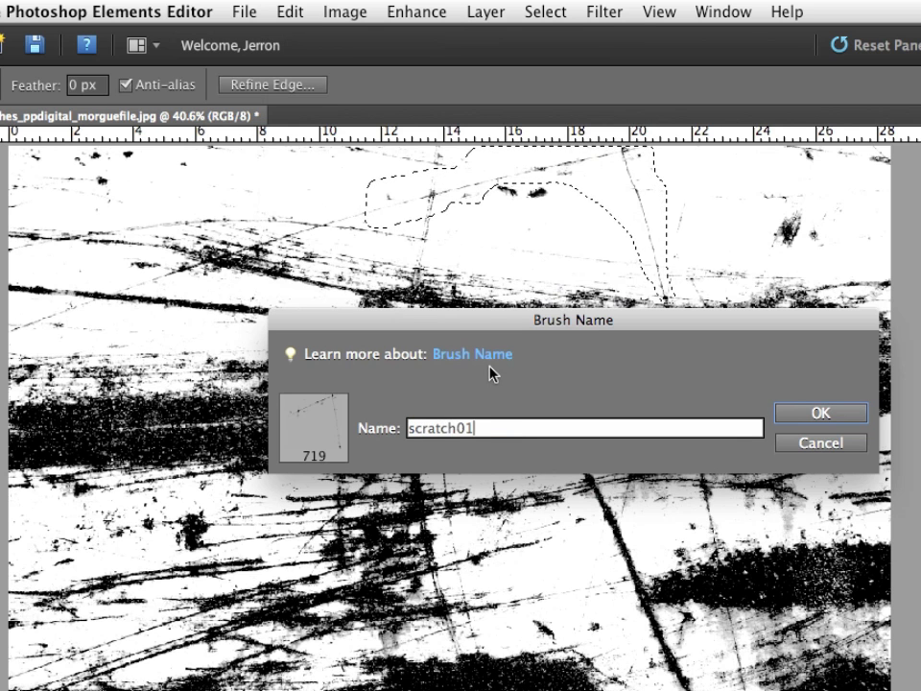
click(821, 413)
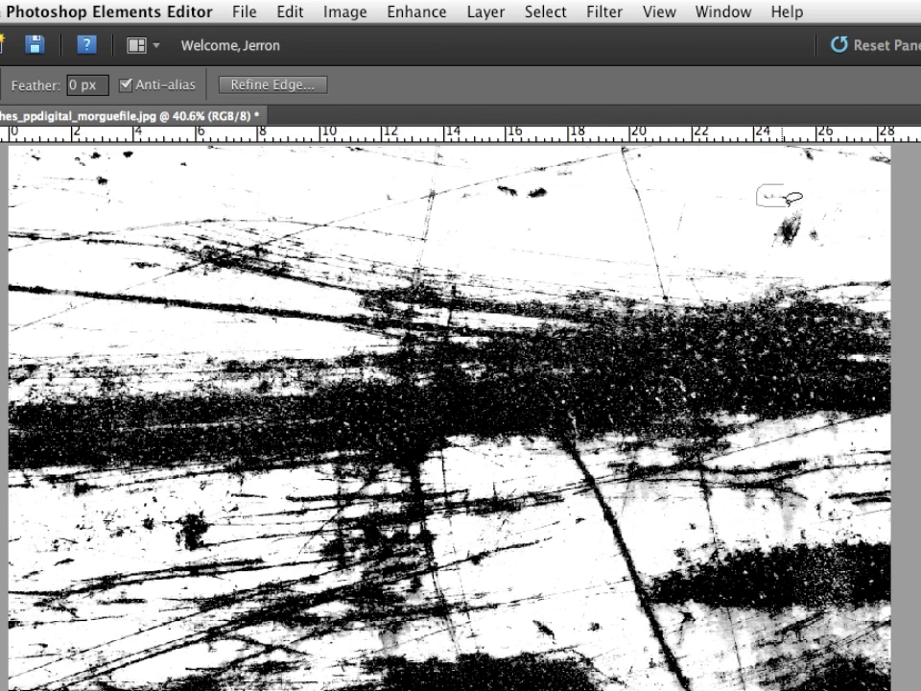
- Select a small top-right scratch and define it as a brush named 'scratch'
drag(768, 192, 797, 201)
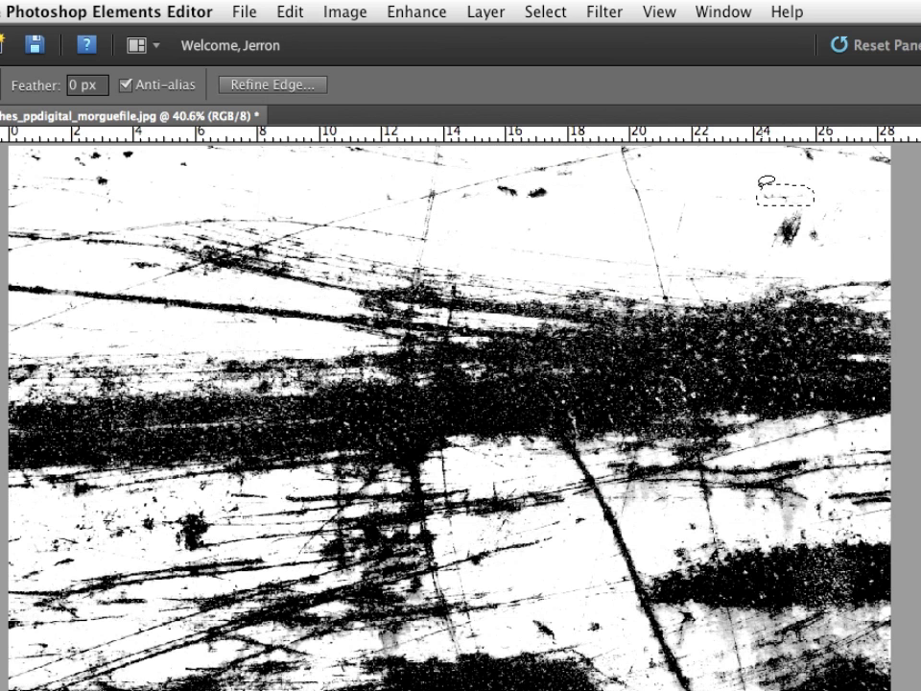
click(294, 11)
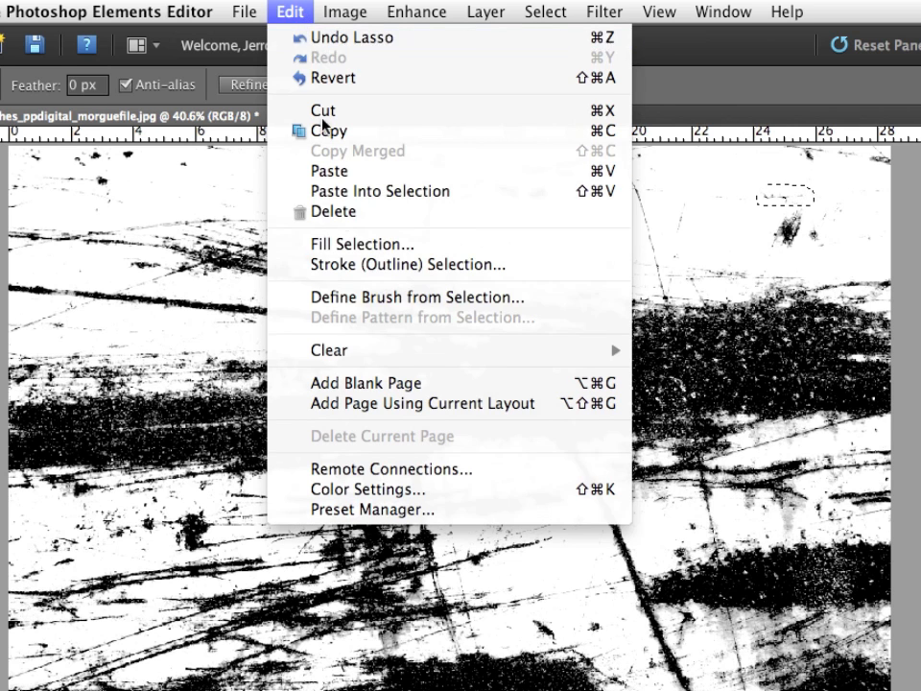
click(418, 297)
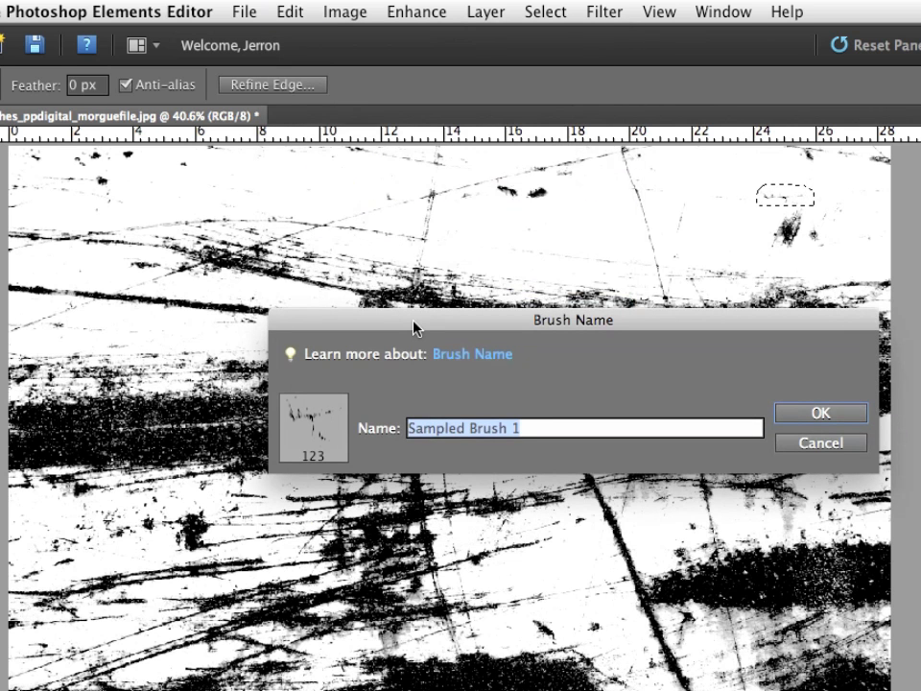
text(scratch)
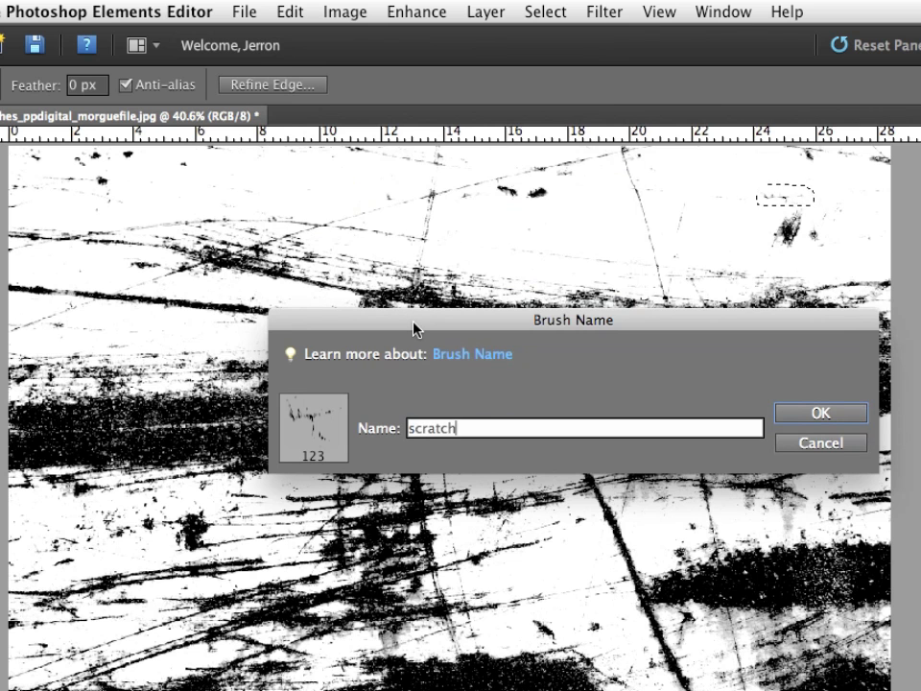
click(820, 413)
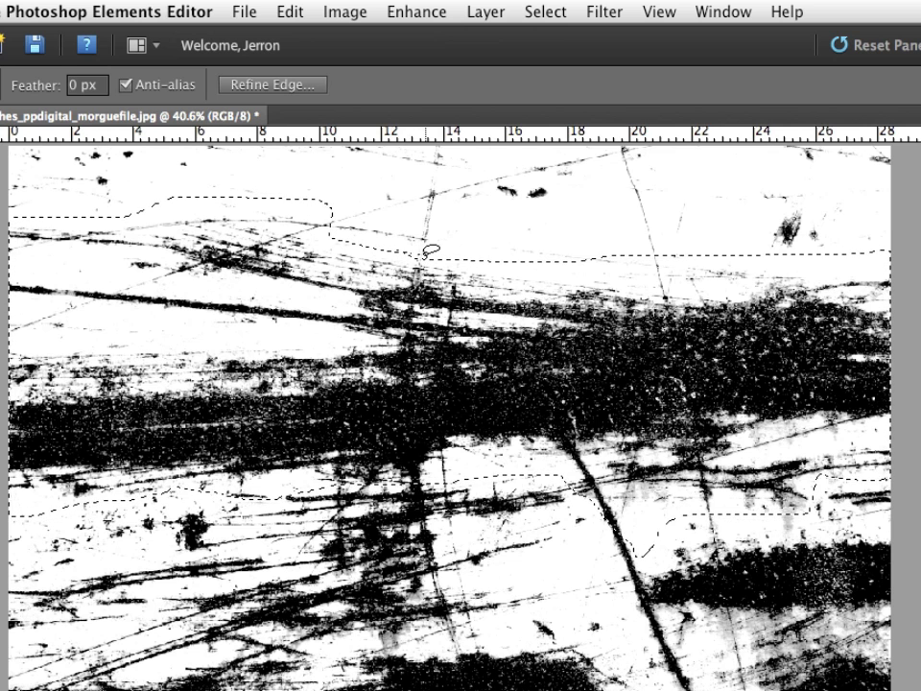
- Define the large lassoed band of scratches as brush scratch03
click(294, 11)
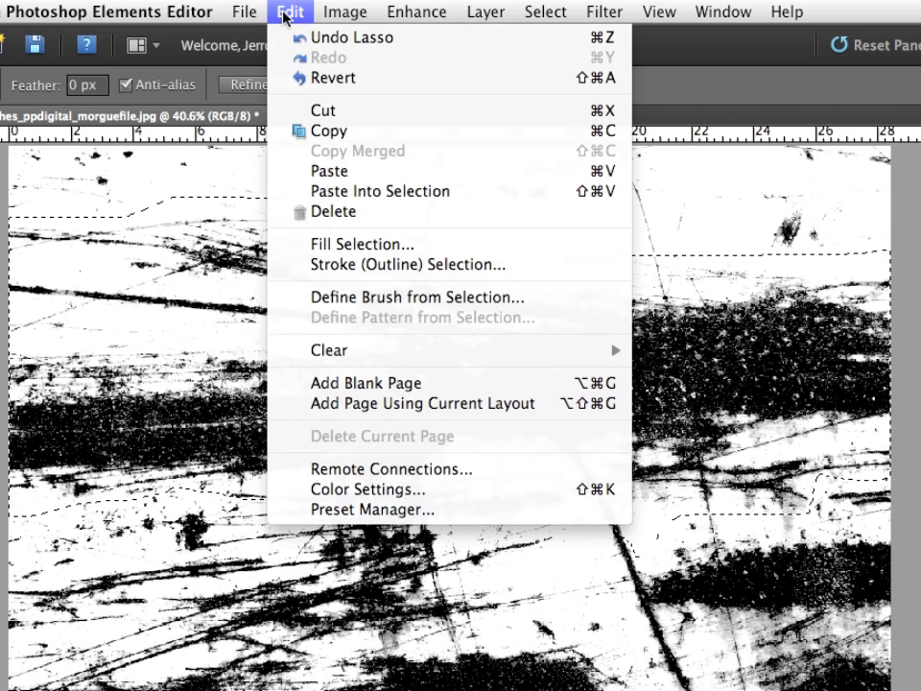
click(416, 297)
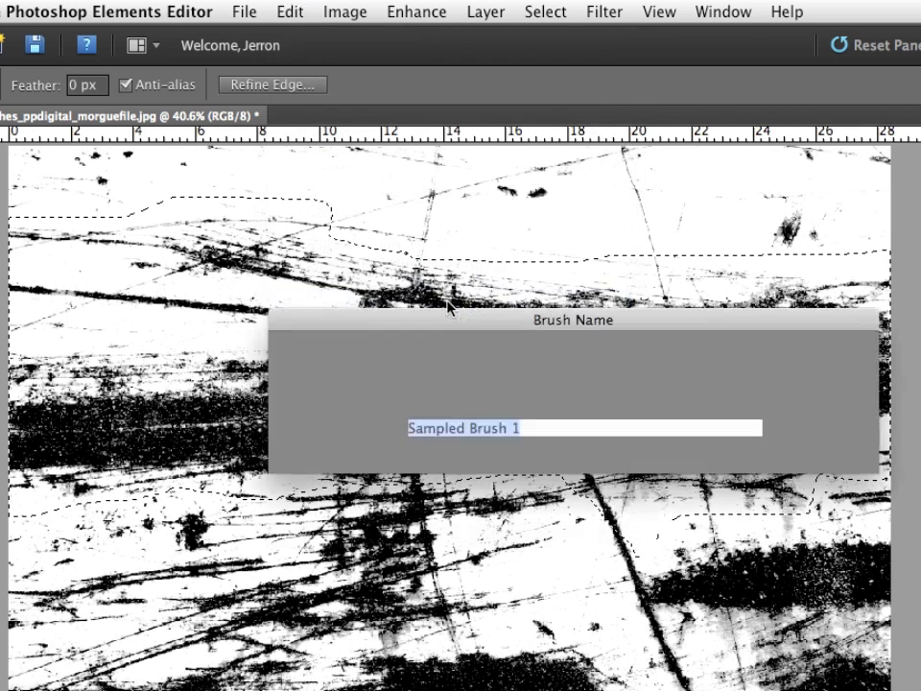
text(scra)
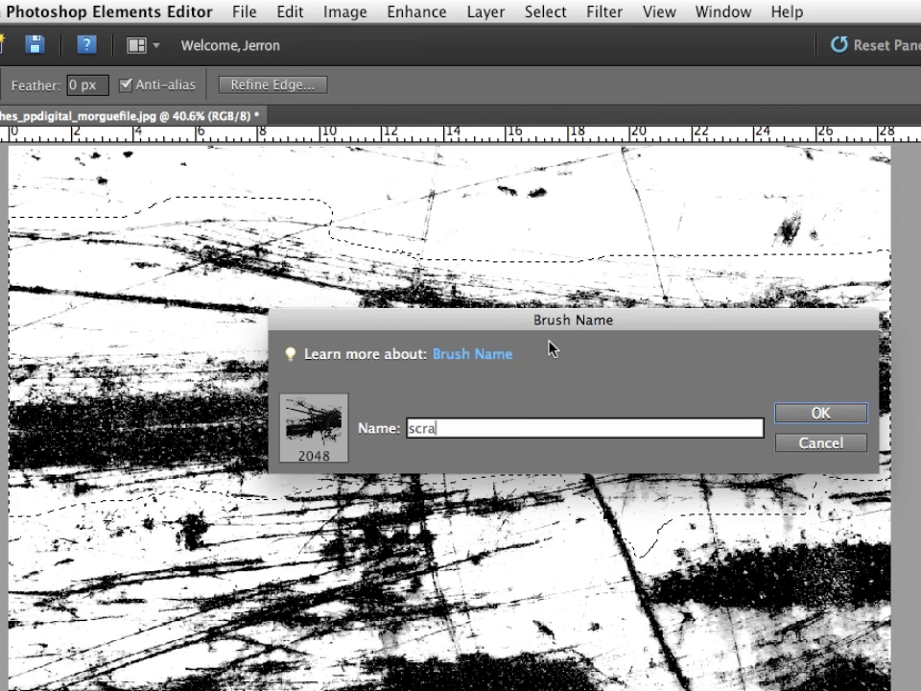
text(tch03)
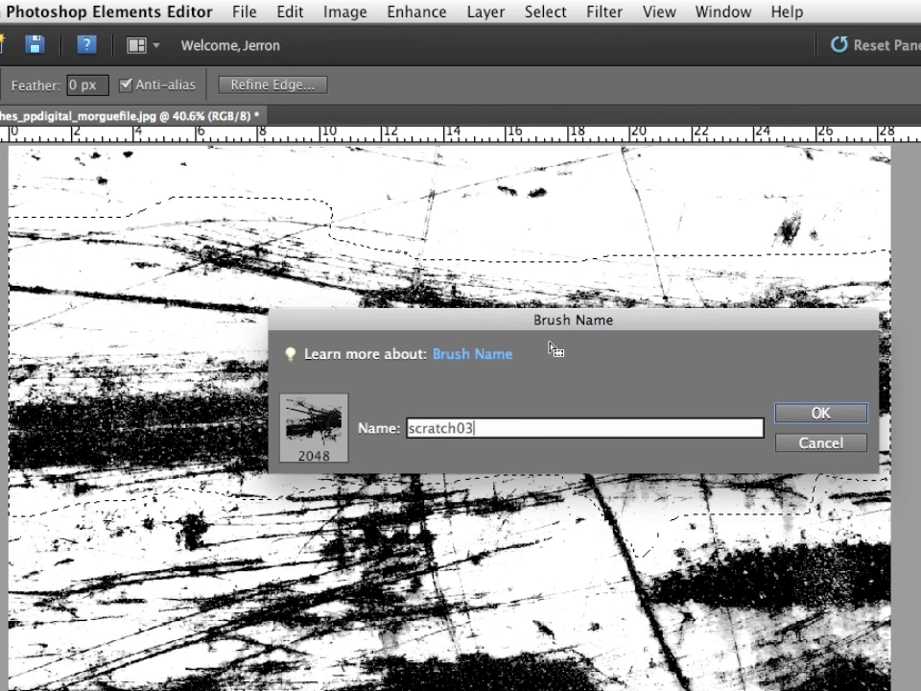
click(821, 412)
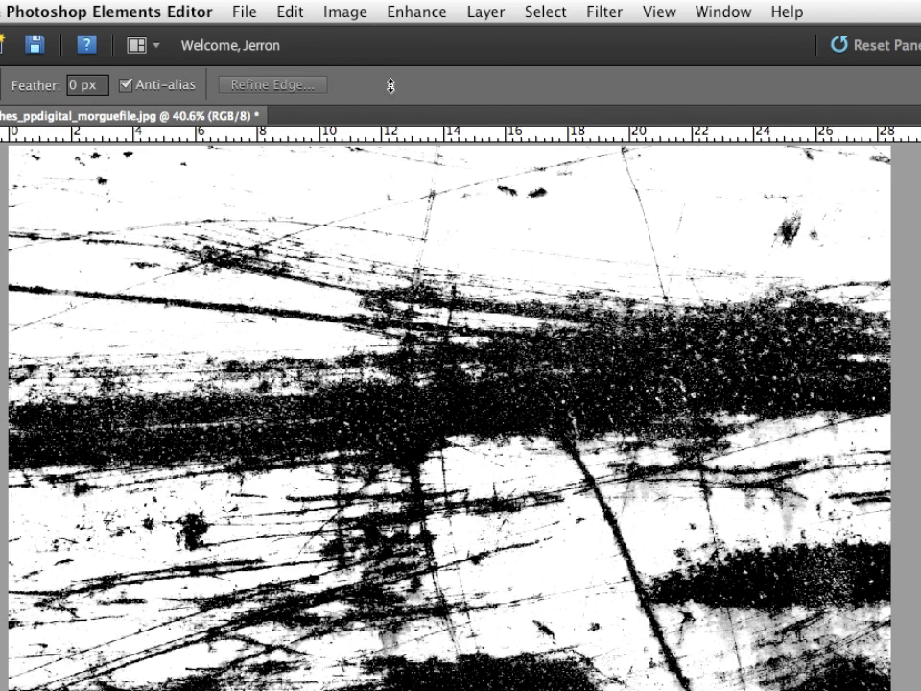
- Save as Photoshop format, Scratches_ppdigital_morguefile_brushbase.psd
click(244, 10)
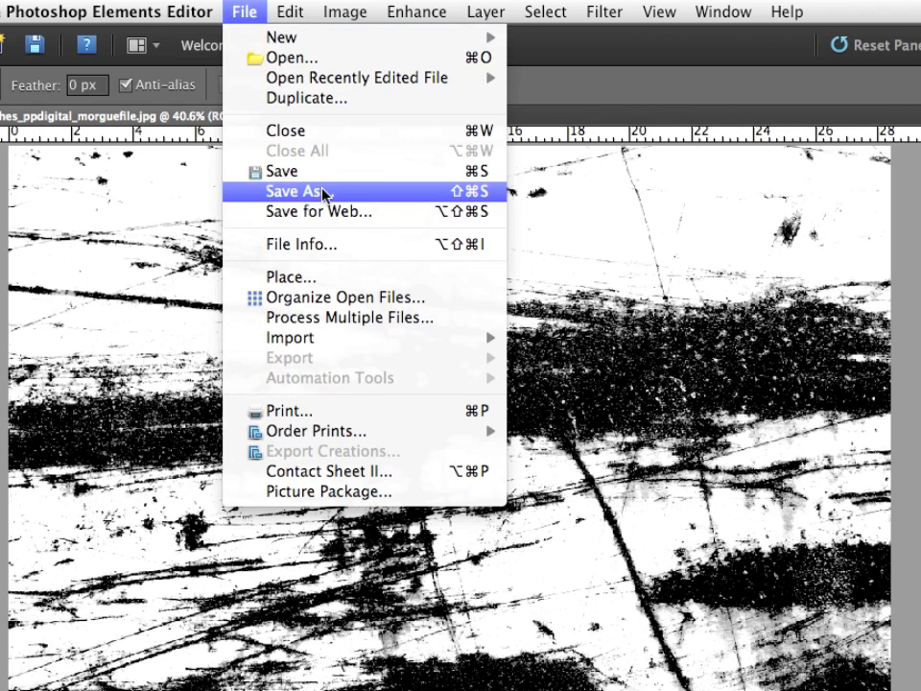
click(294, 191)
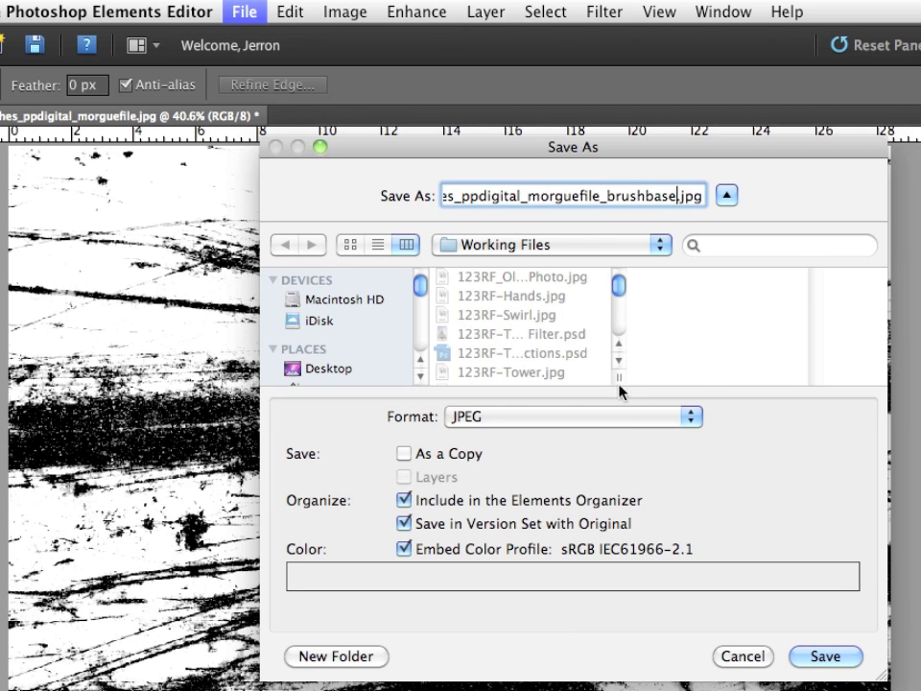
click(574, 417)
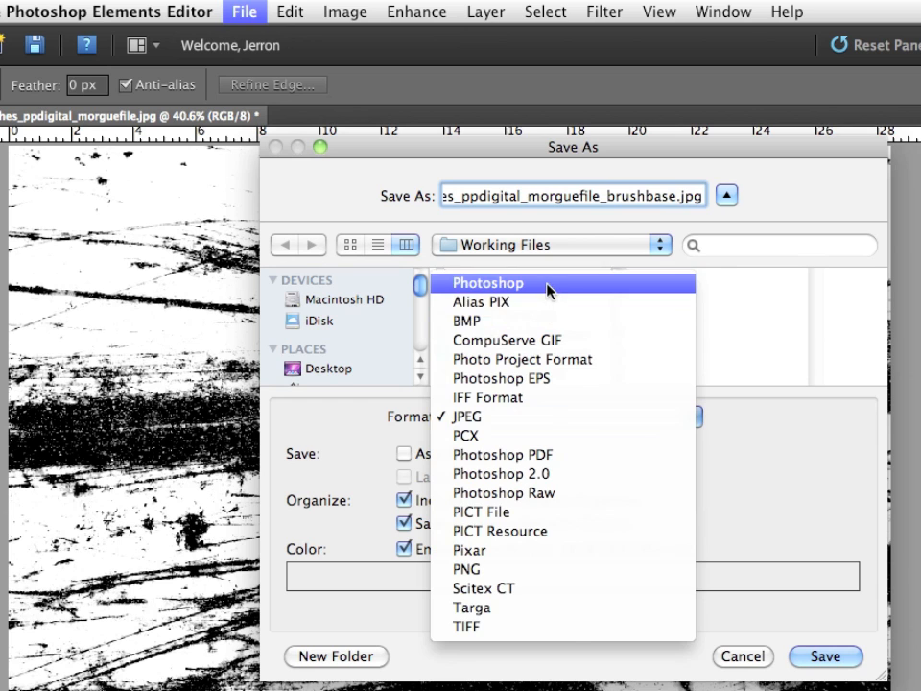
click(487, 282)
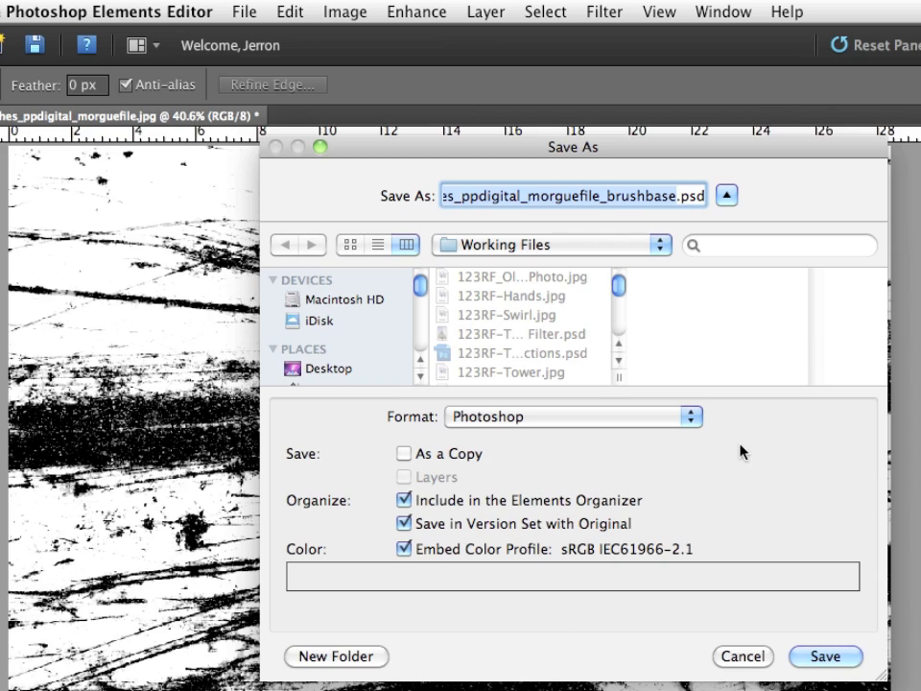
click(823, 656)
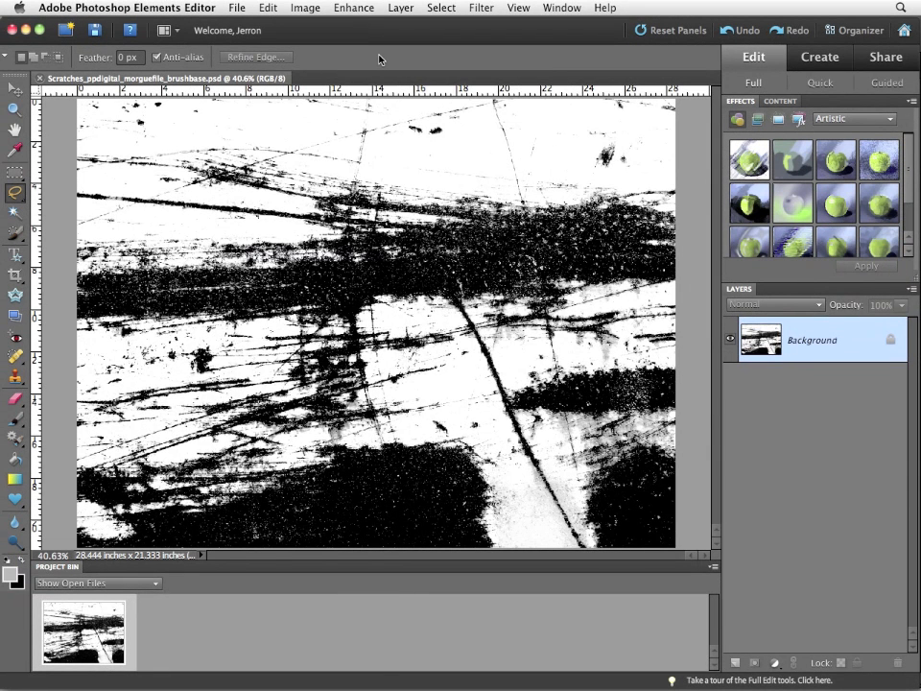
mouse_move(189, 8)
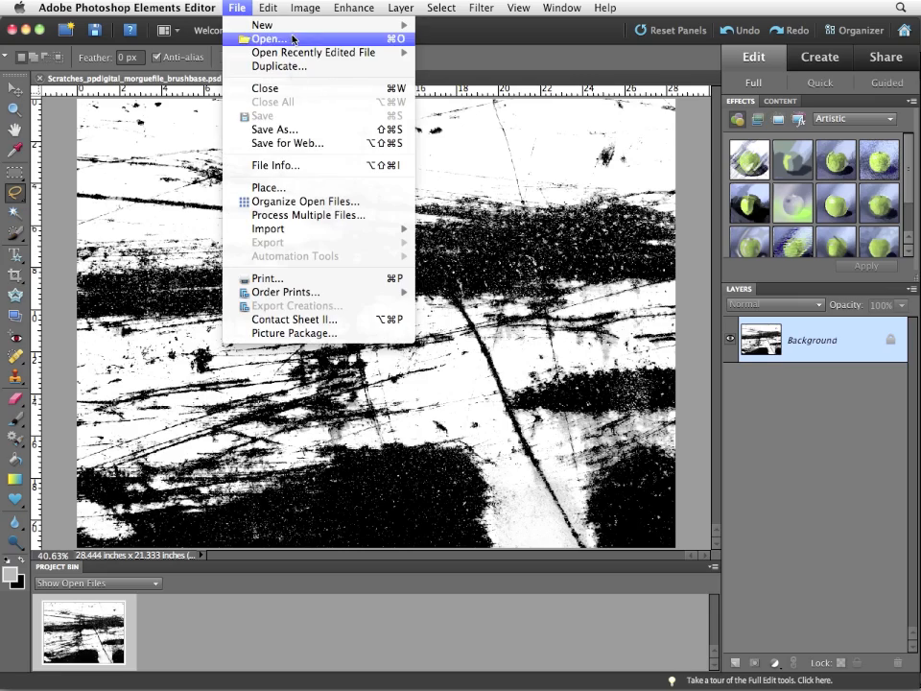
- Create a blank file using the Photo preset at Landscape, 2 x 3 size
click(279, 22)
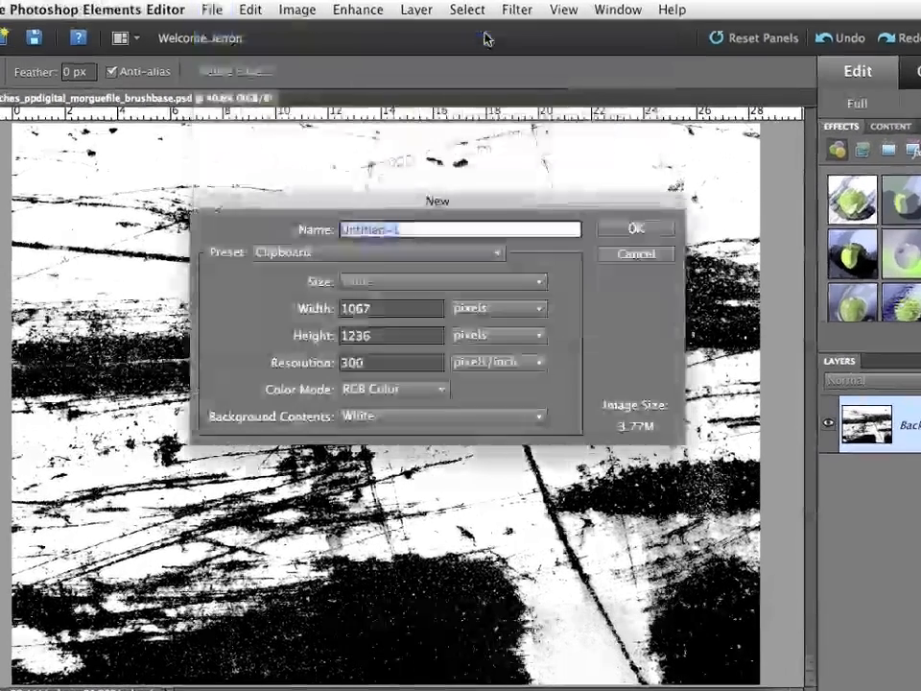
click(377, 253)
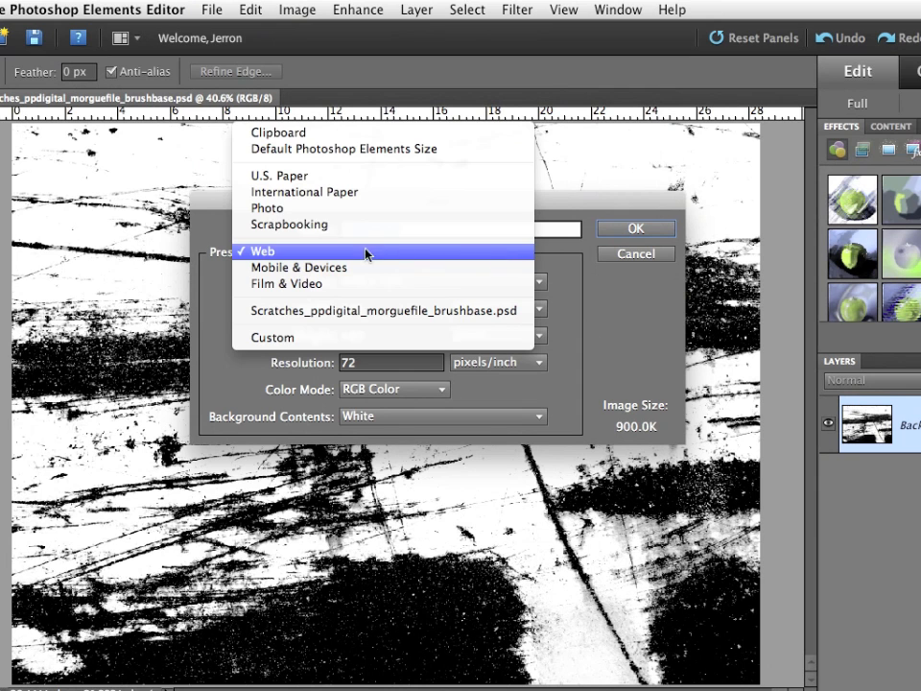
click(266, 209)
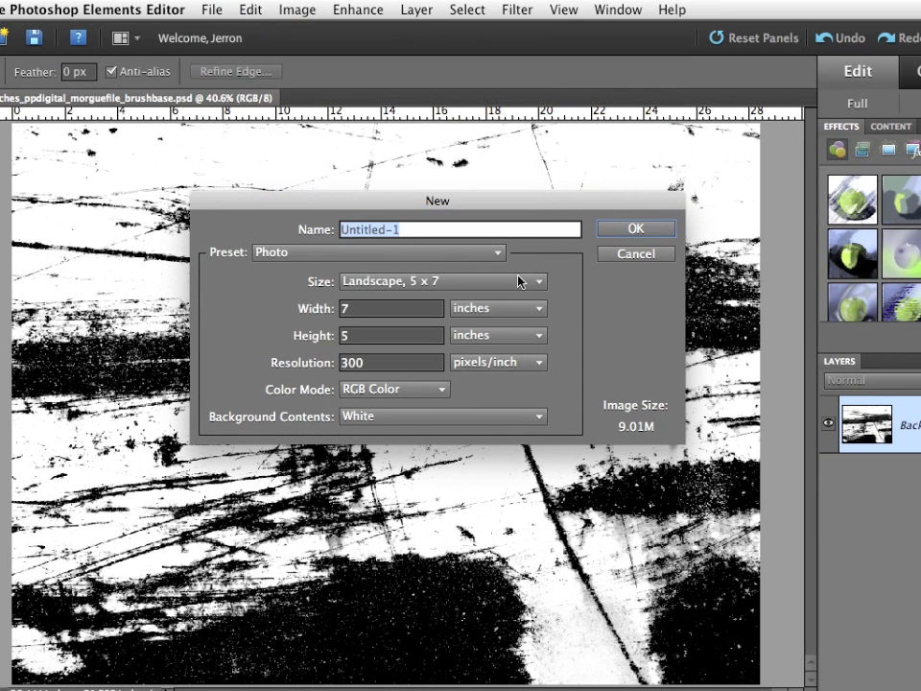
click(439, 281)
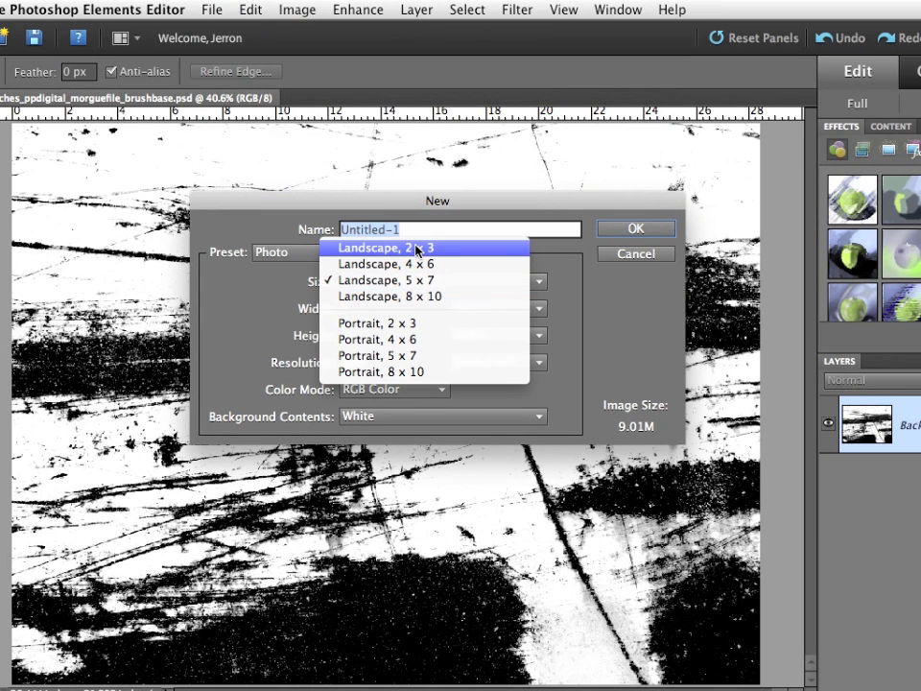
click(415, 248)
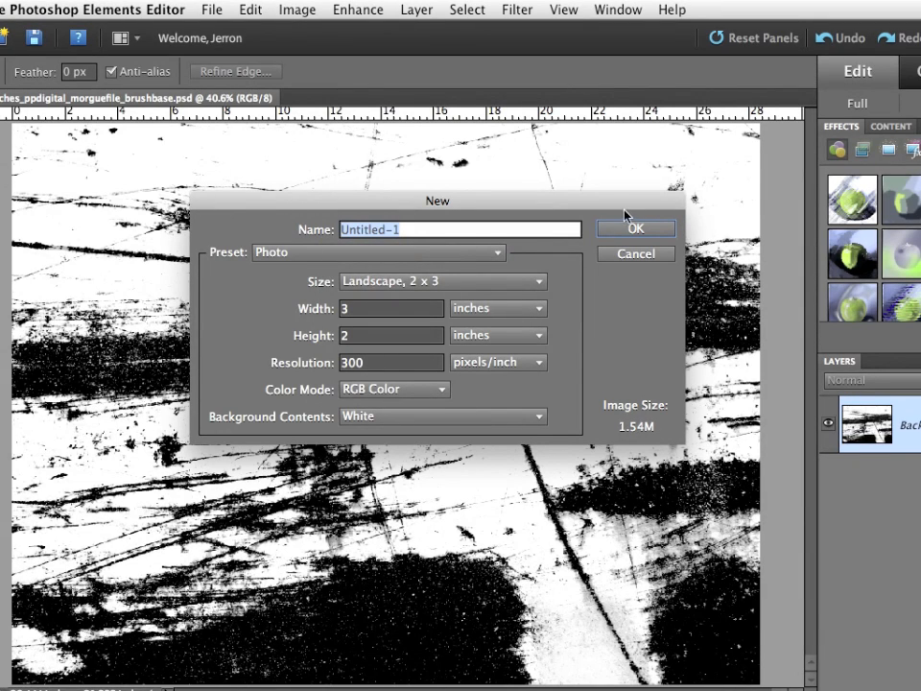
click(635, 228)
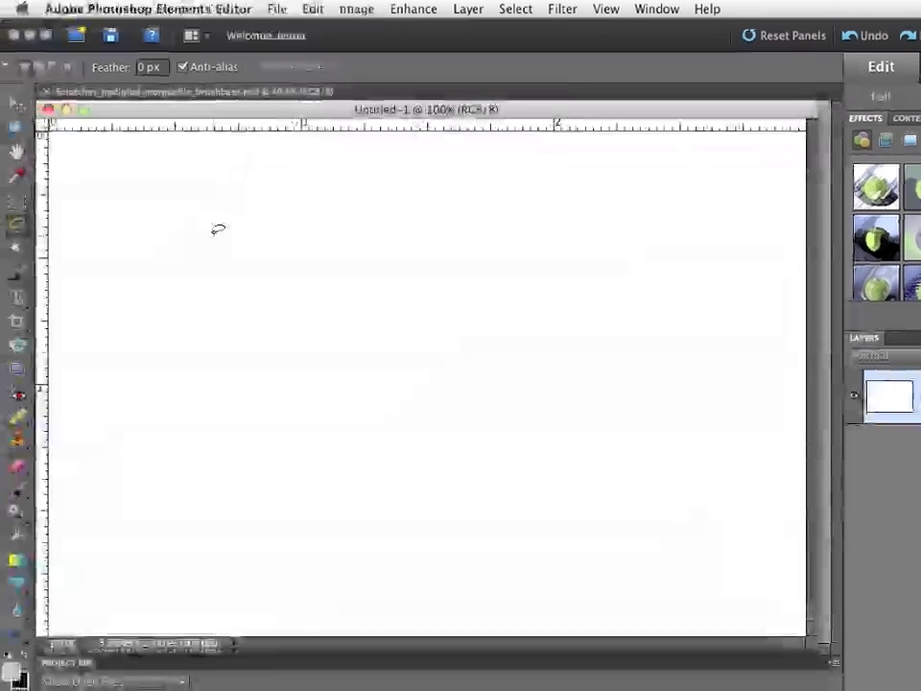
- Pick the Brush tool with the 2048 px scratch brush and paint black scratches
click(195, 40)
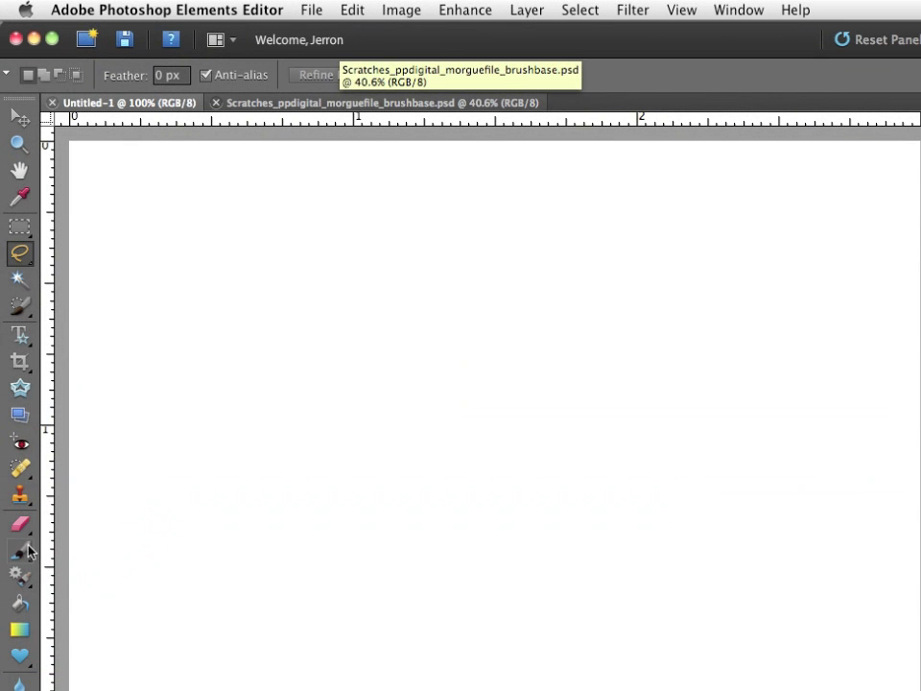
click(19, 552)
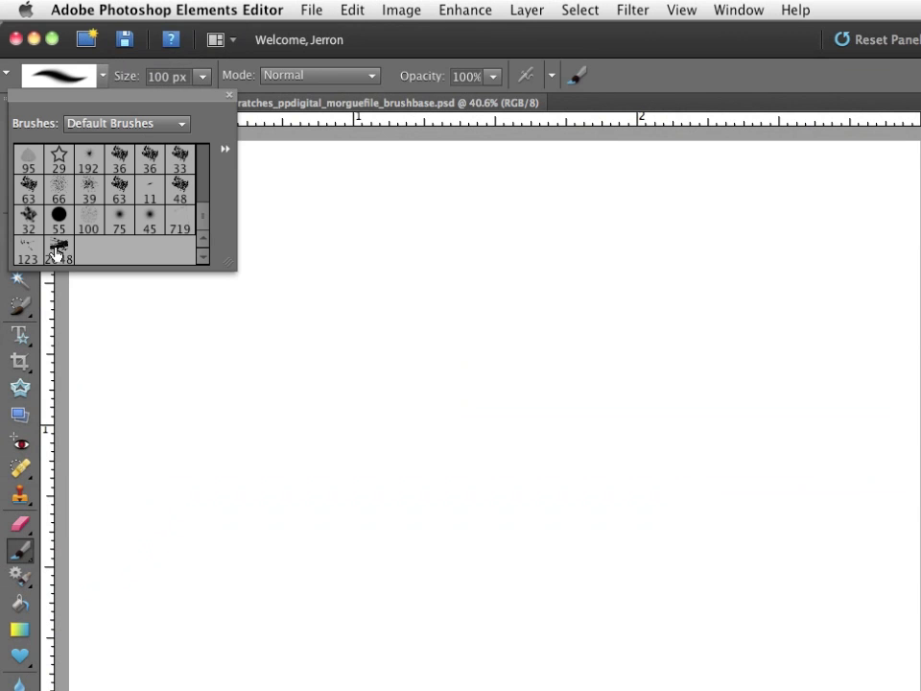
click(56, 248)
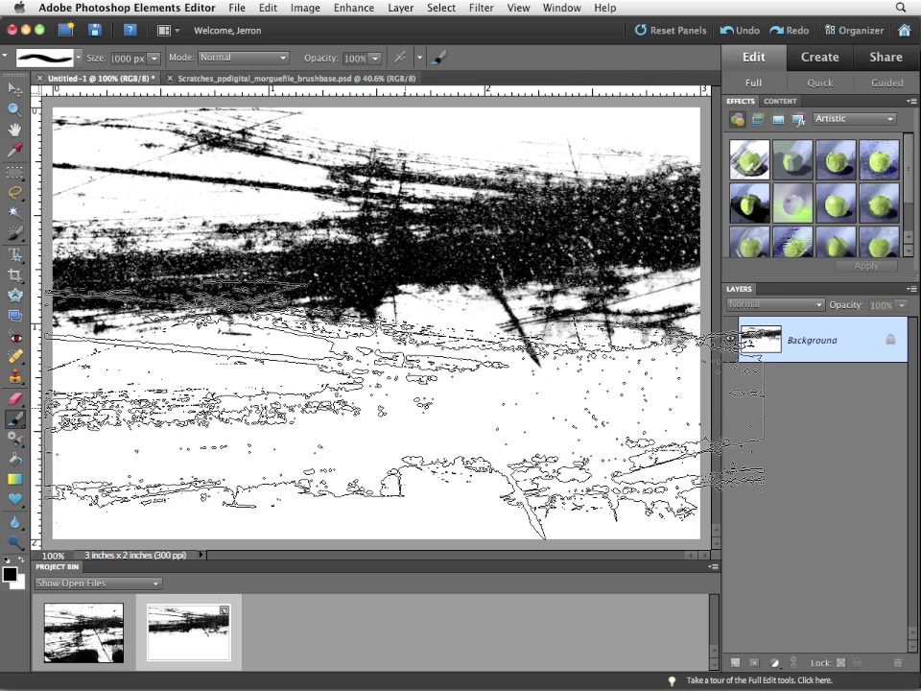
- Switch to the 719 scratch brush tip and paint a crossing stroke on Untitled-1
click(67, 55)
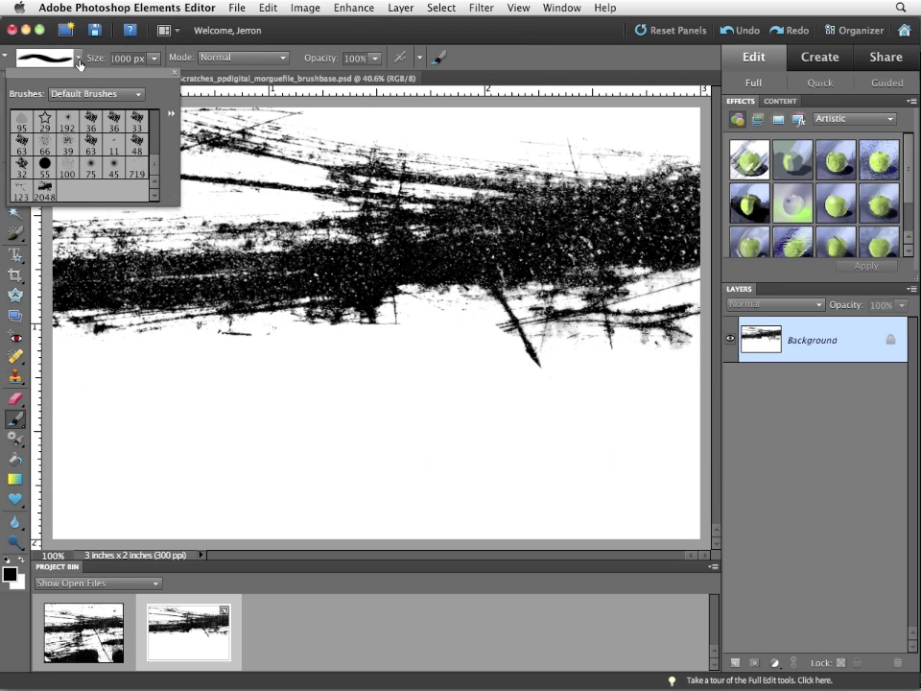
click(140, 173)
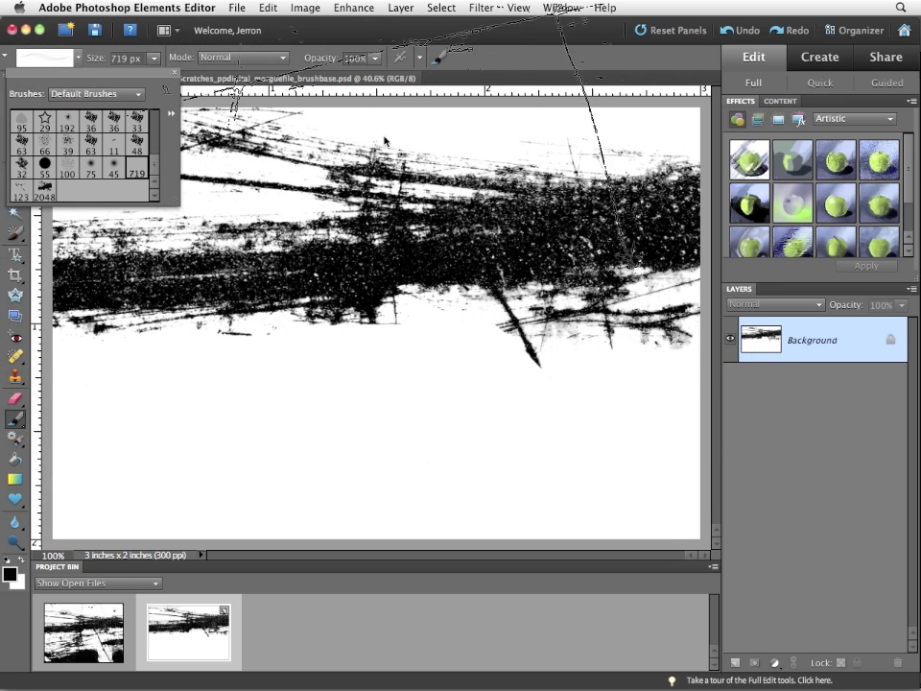
drag(336, 115, 403, 365)
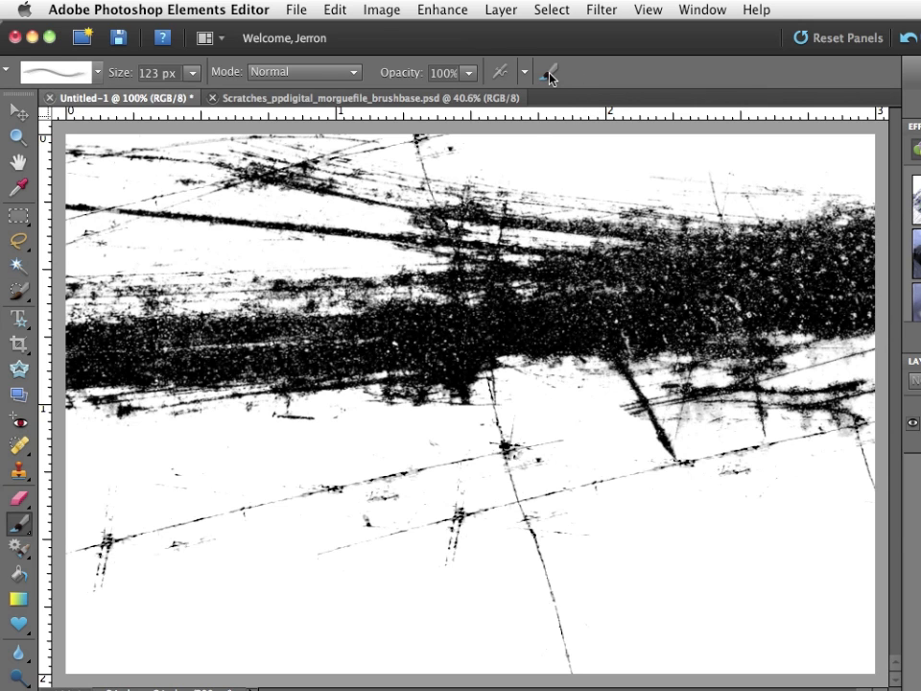
- Set brush Scatter to 59% and paint scattered scratch marks on the lower canvas
click(553, 71)
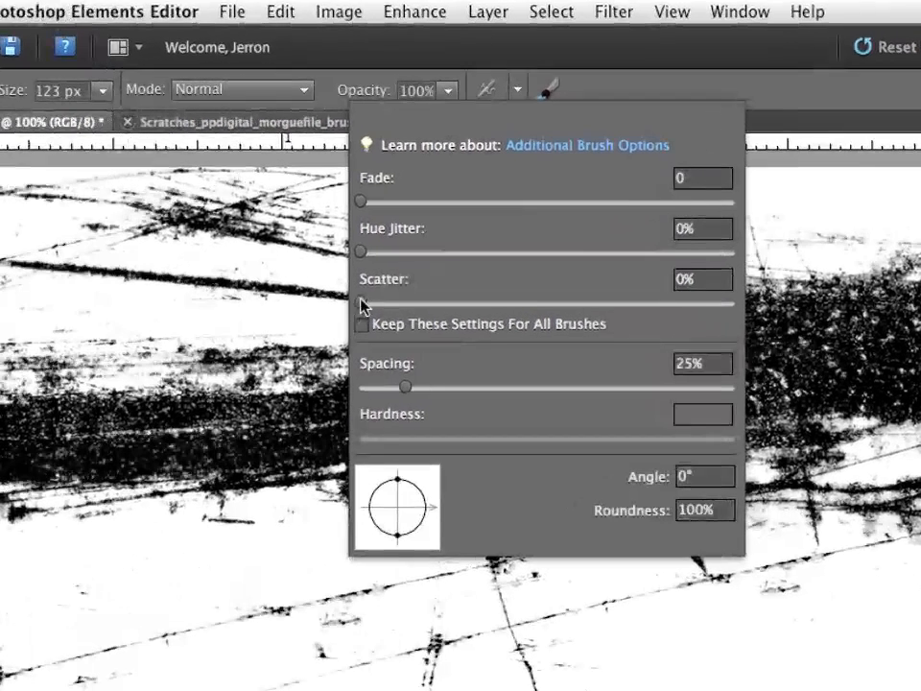
drag(359, 303, 576, 302)
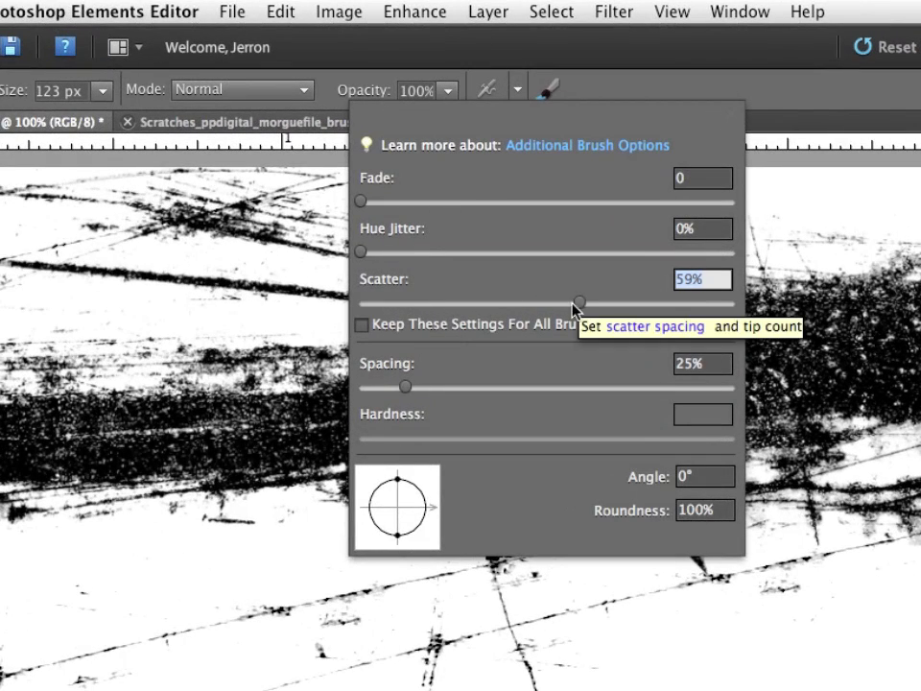
drag(404, 386, 458, 386)
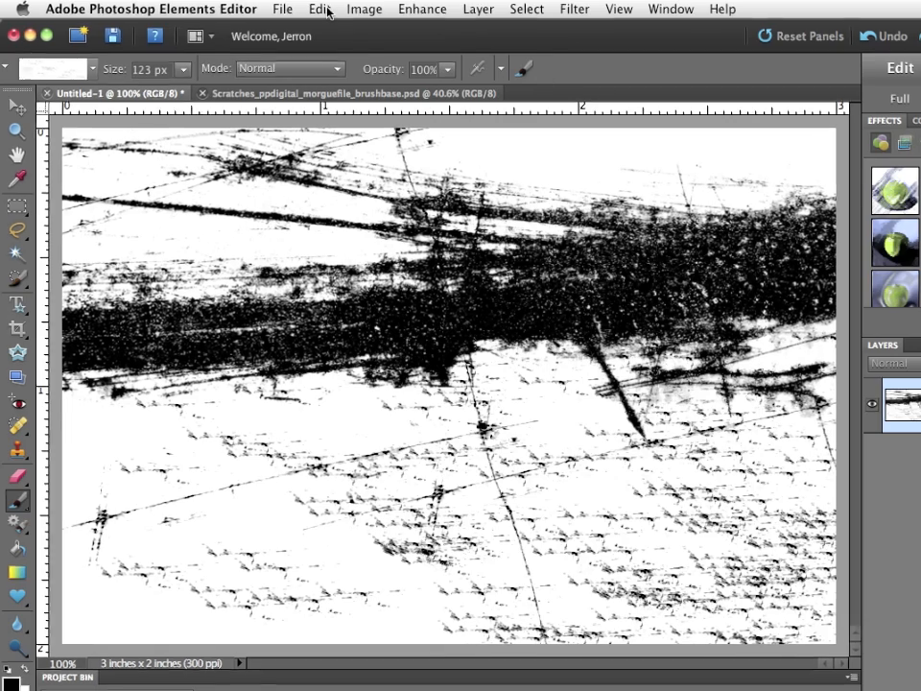
- Open the Preset Manager on Brushes, cancel a Load, and select the 719 brush
click(322, 9)
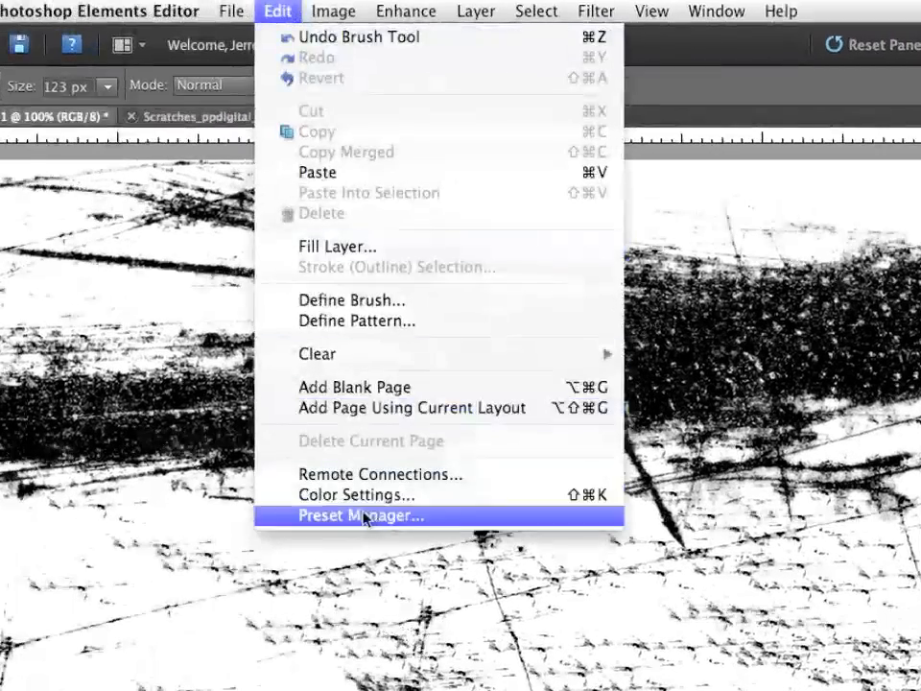
click(360, 515)
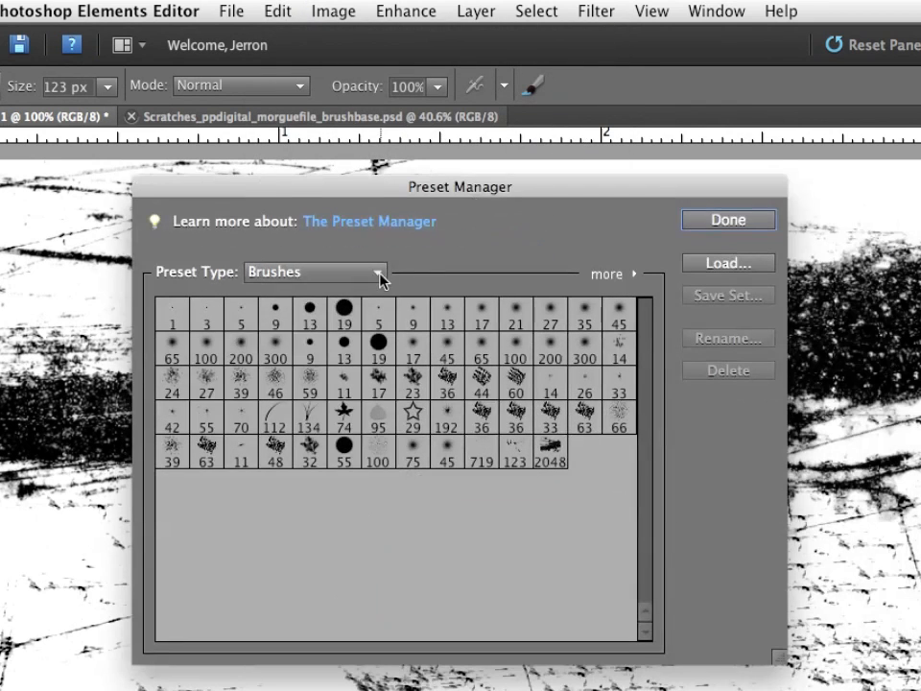
click(315, 271)
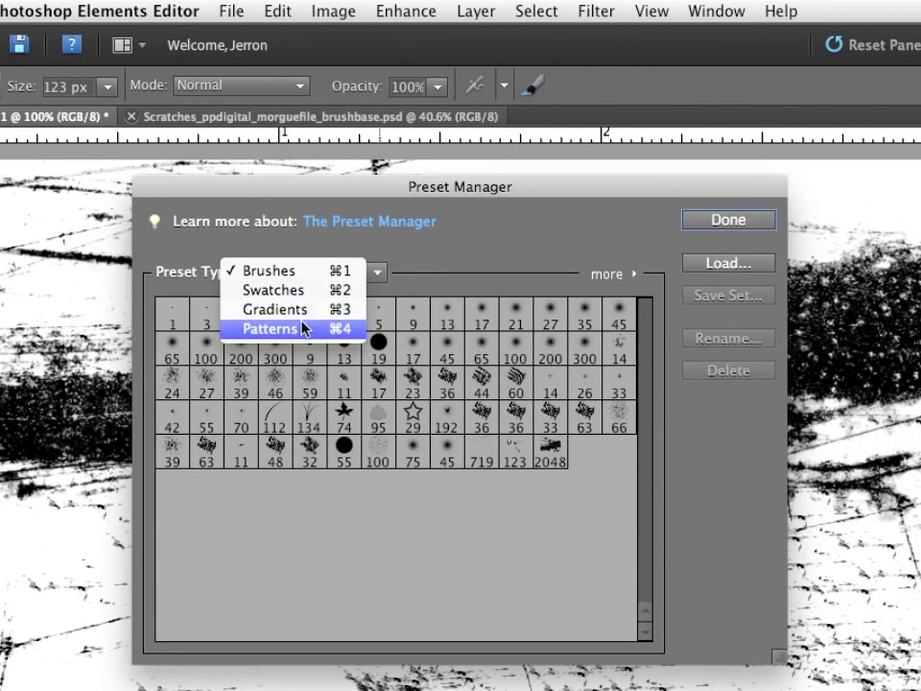
click(272, 270)
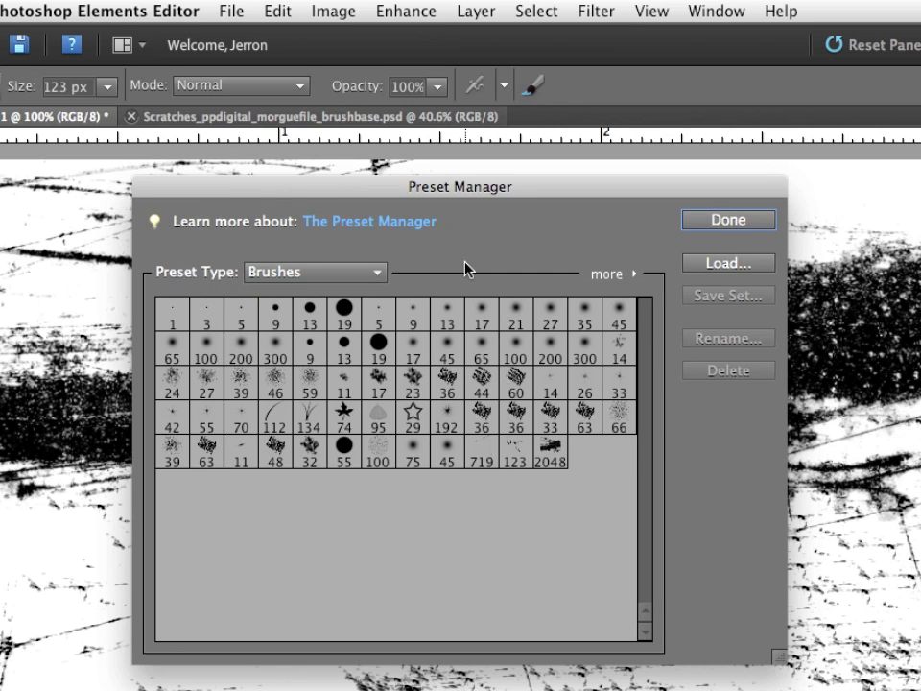
mouse_move(461, 271)
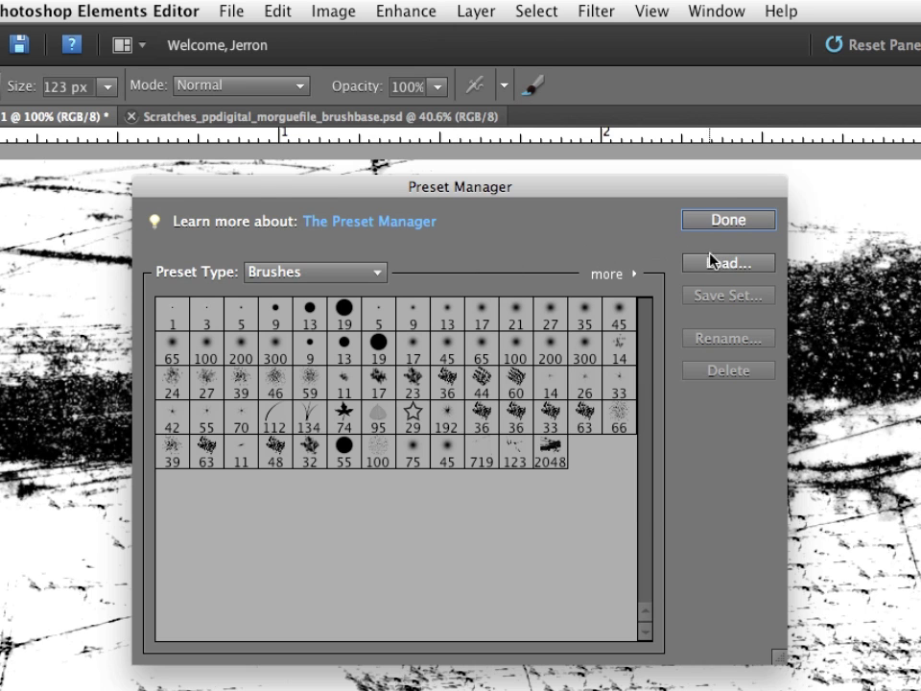
click(727, 262)
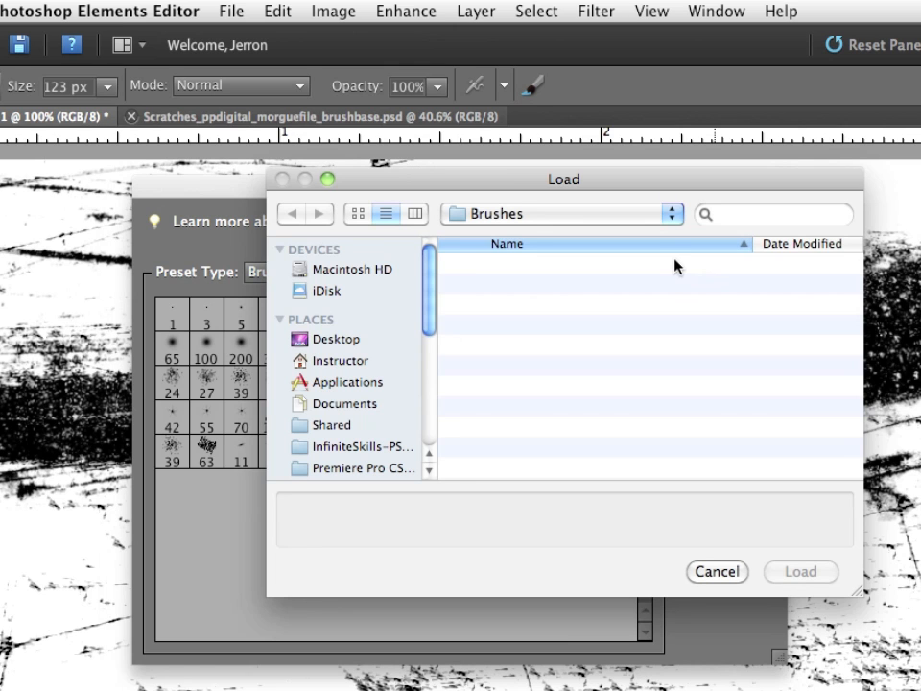
mouse_move(723, 579)
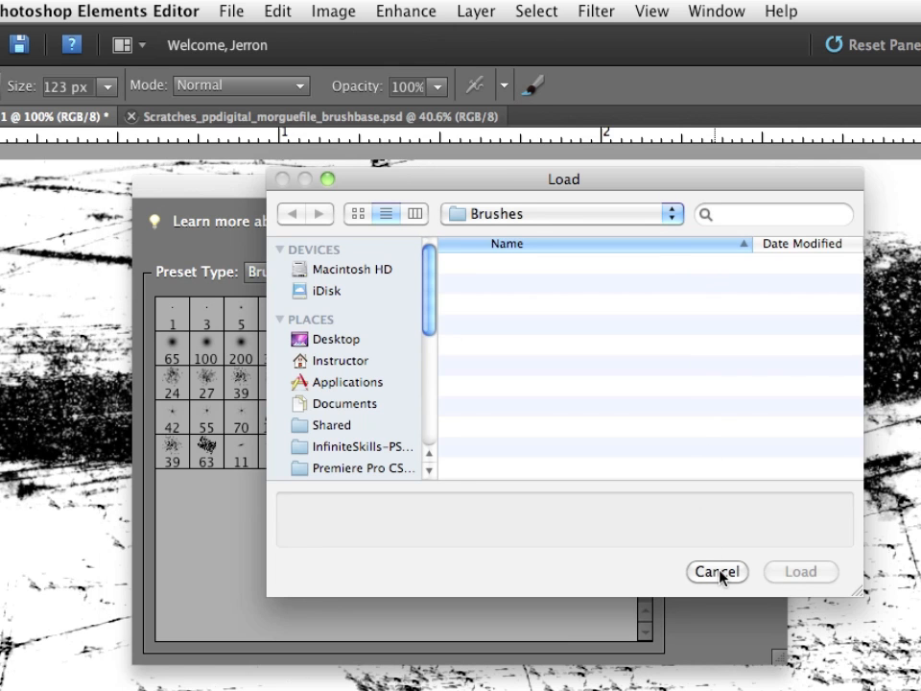
click(719, 572)
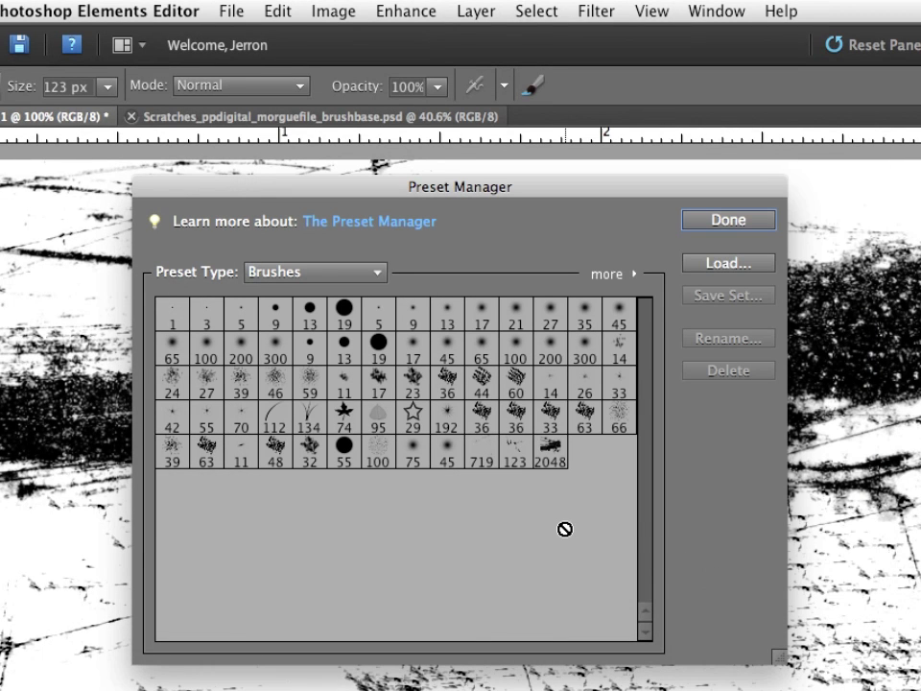
click(483, 443)
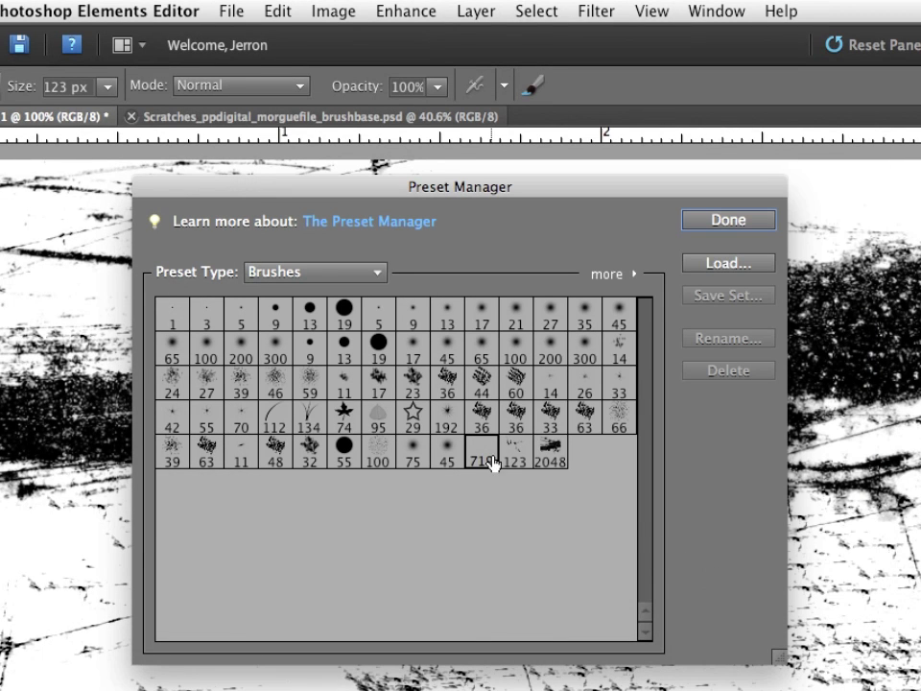
- Save the selected 719, 123 and 2048 brushes as scratches.abr on the Desktop and close Preset Manager
click(482, 444)
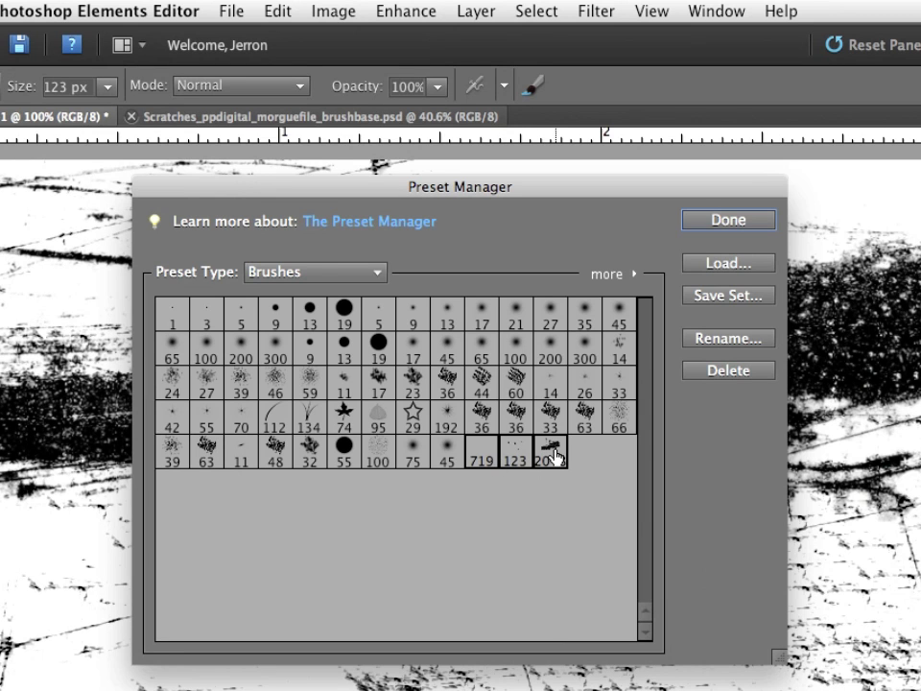
mouse_move(549, 453)
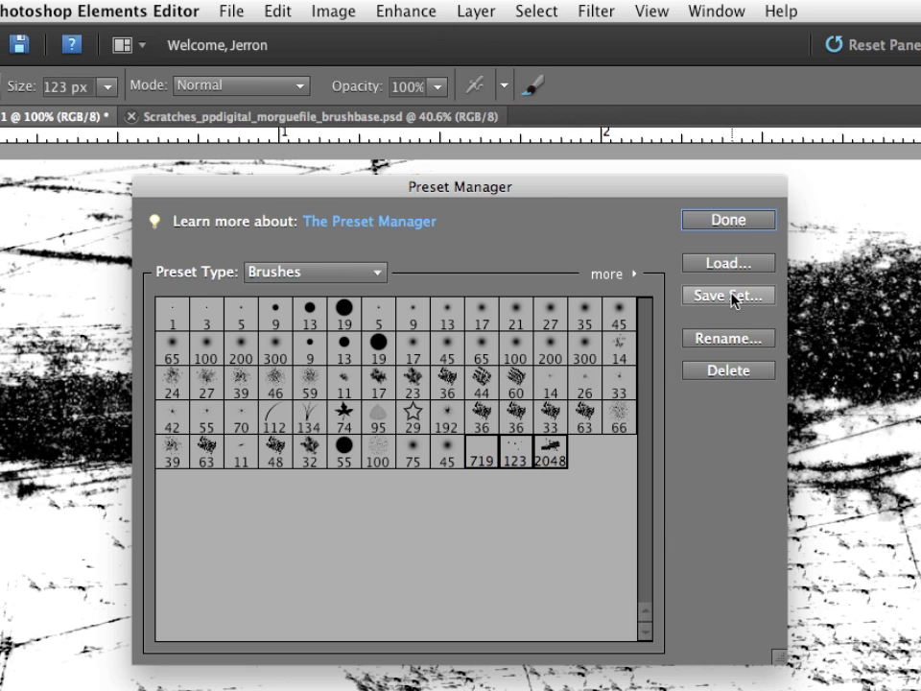
click(727, 296)
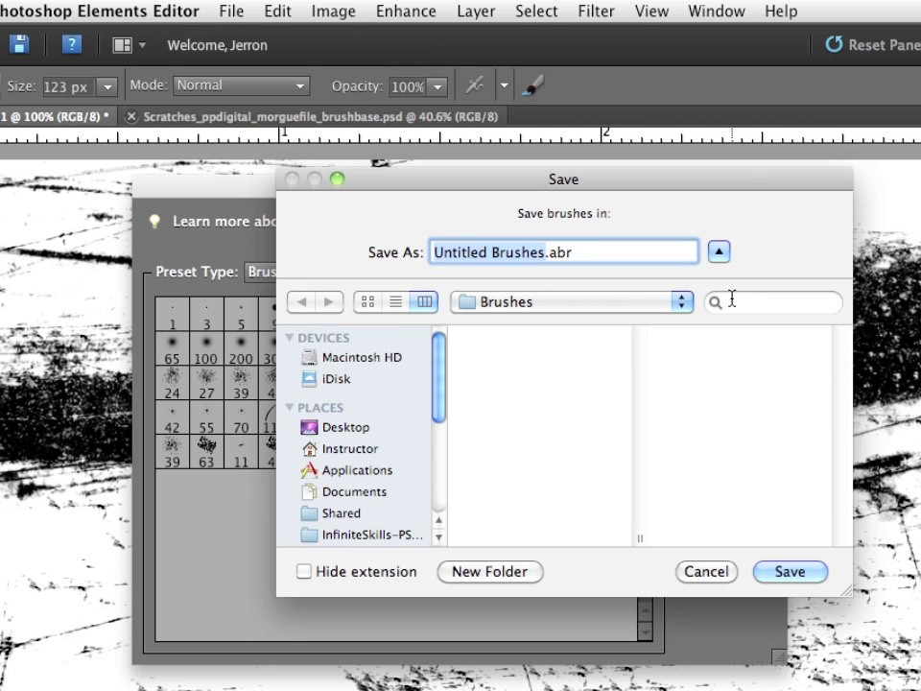
text(scratches.abr)
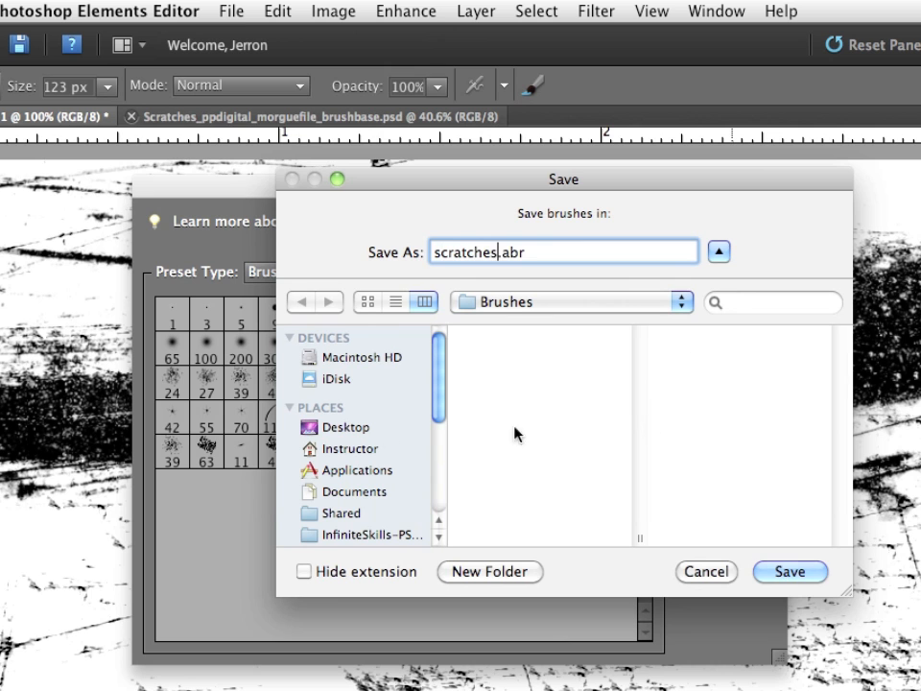
click(348, 427)
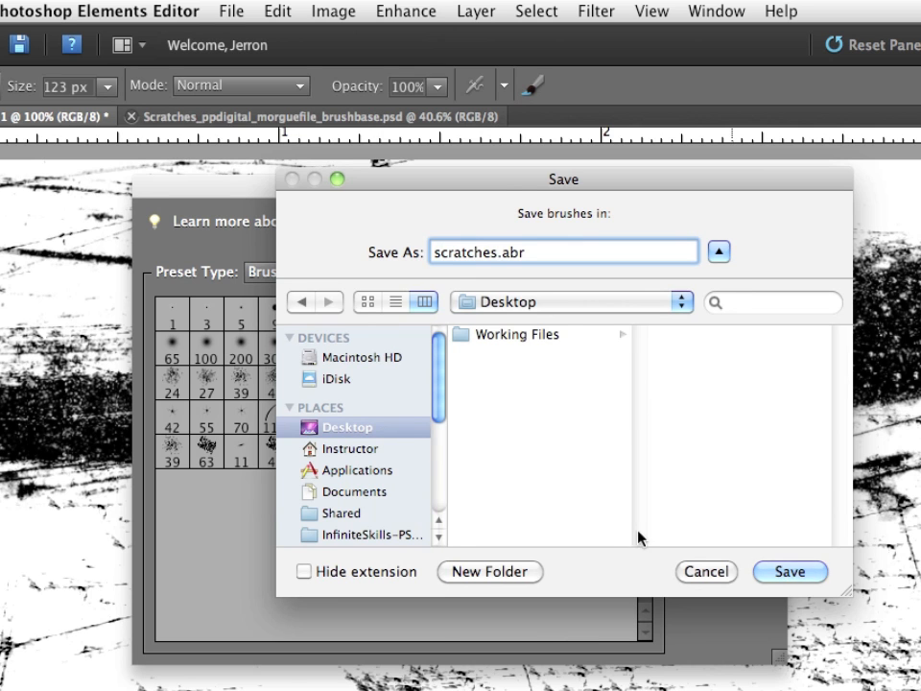
click(789, 572)
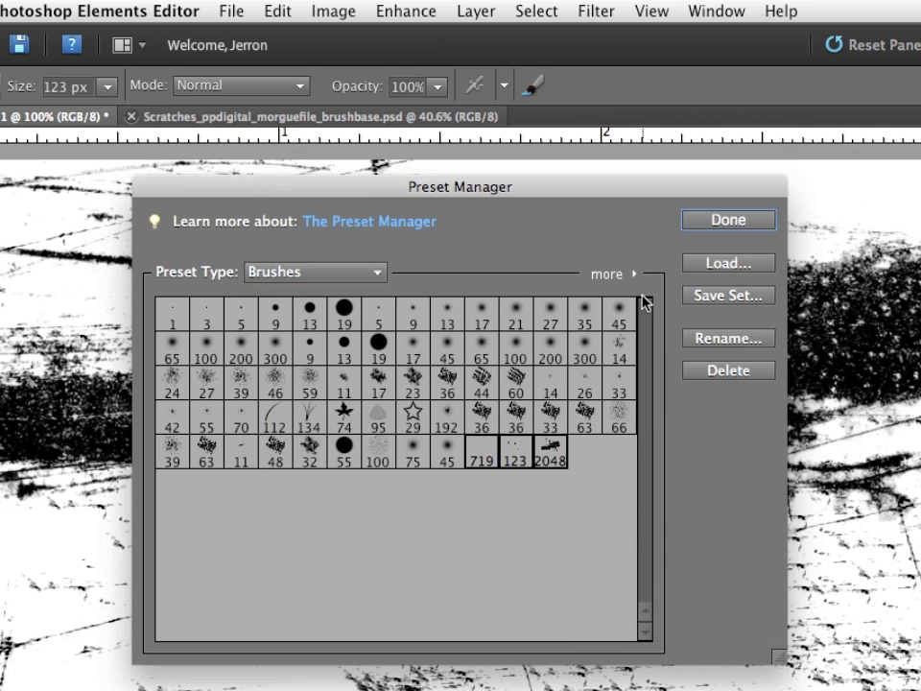
click(727, 219)
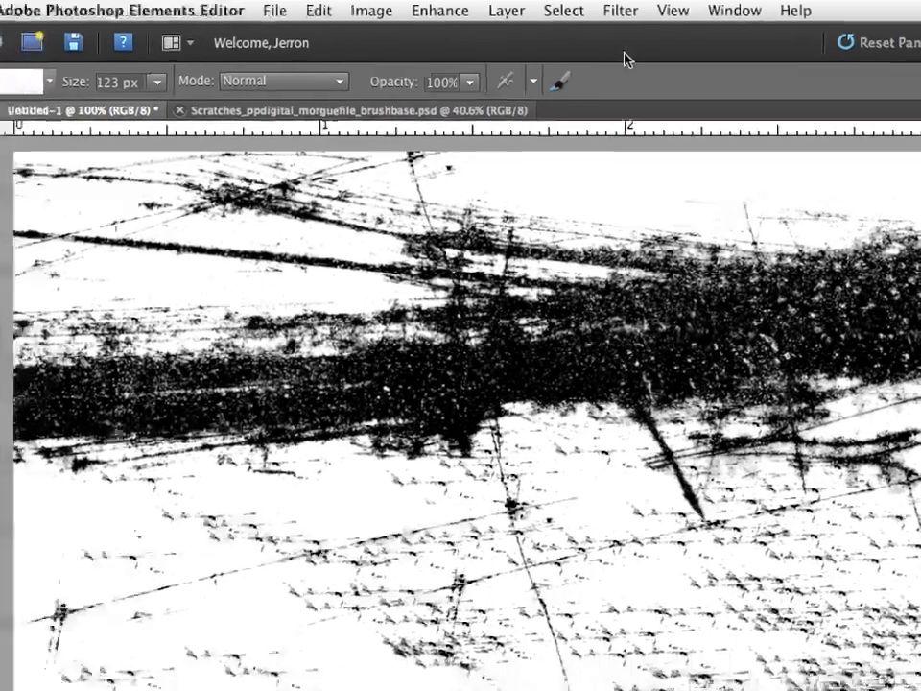
- Hide Photoshop Elements from its application menu to reveal scratches.abr on the Desktop
click(144, 10)
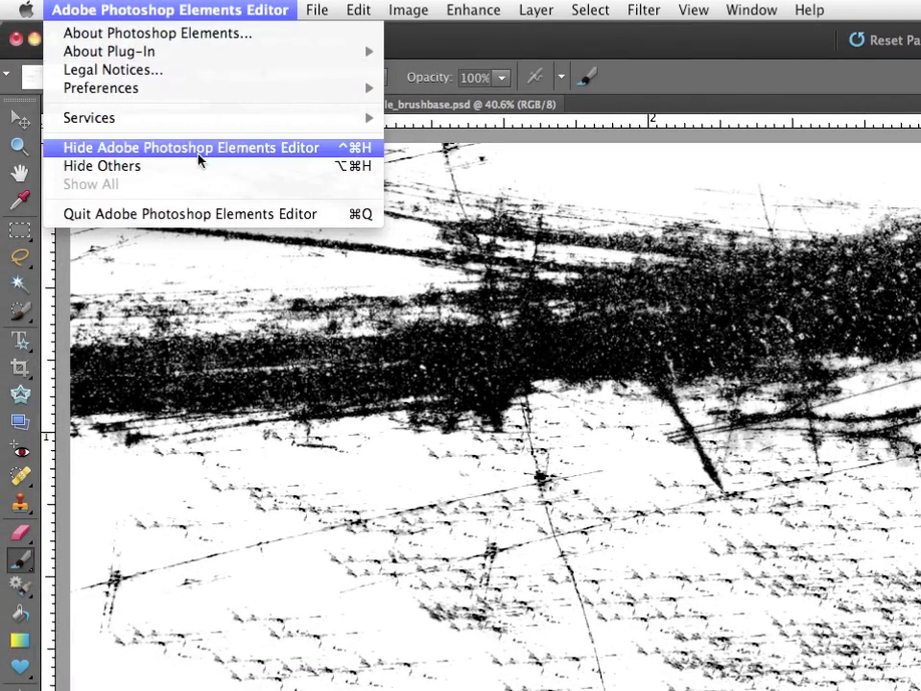
click(189, 147)
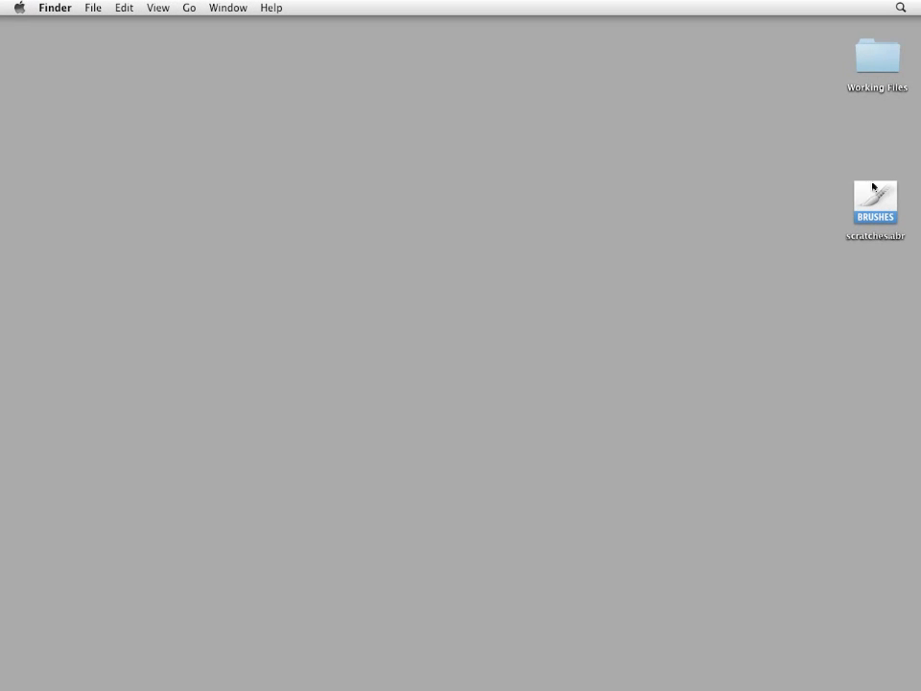
mouse_move(879, 204)
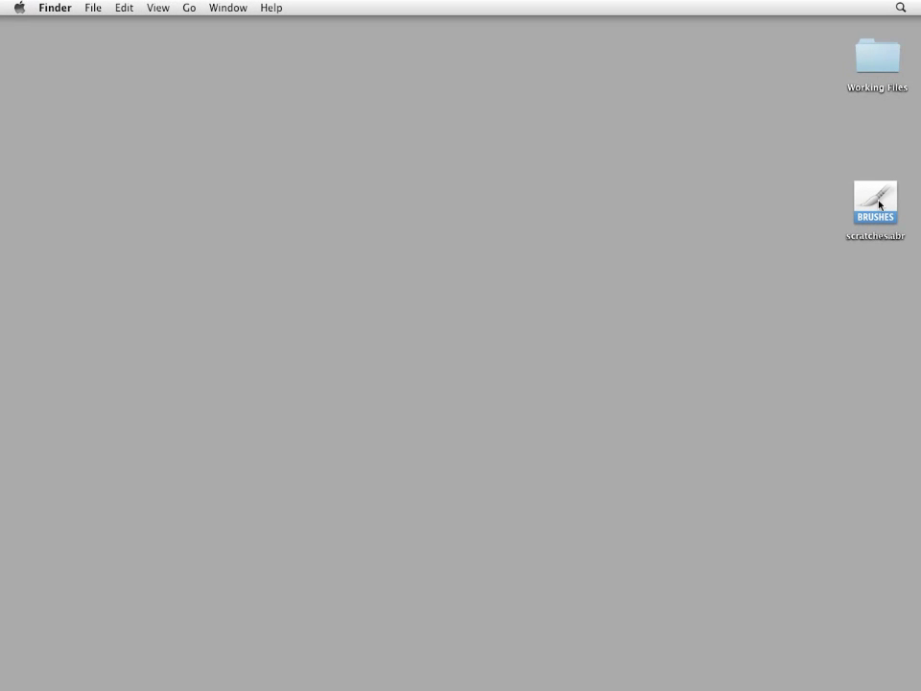